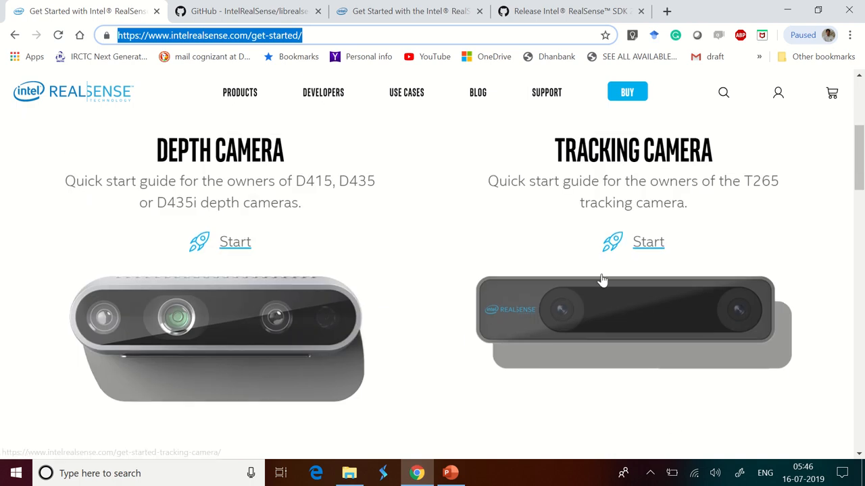
mouse_move(372, 430)
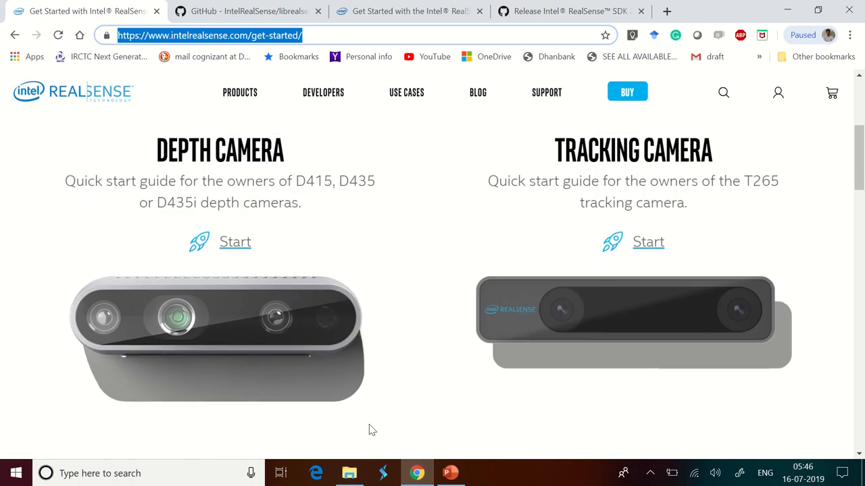
mouse_move(337, 210)
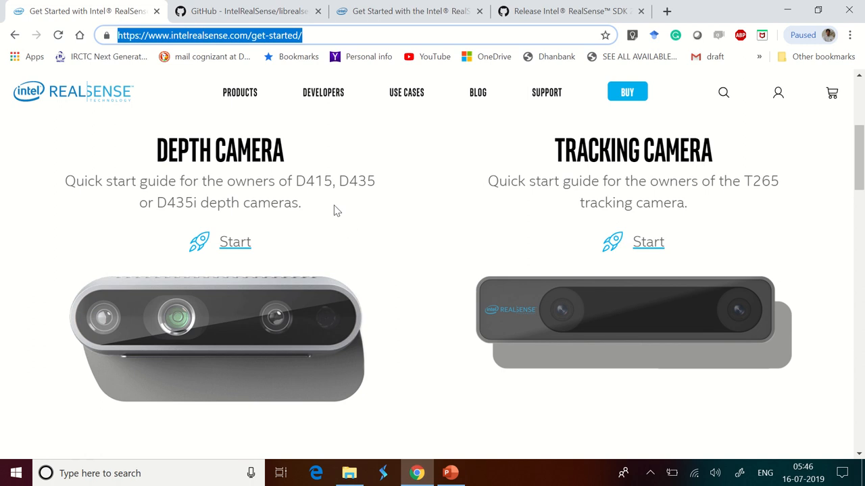
mouse_move(322, 196)
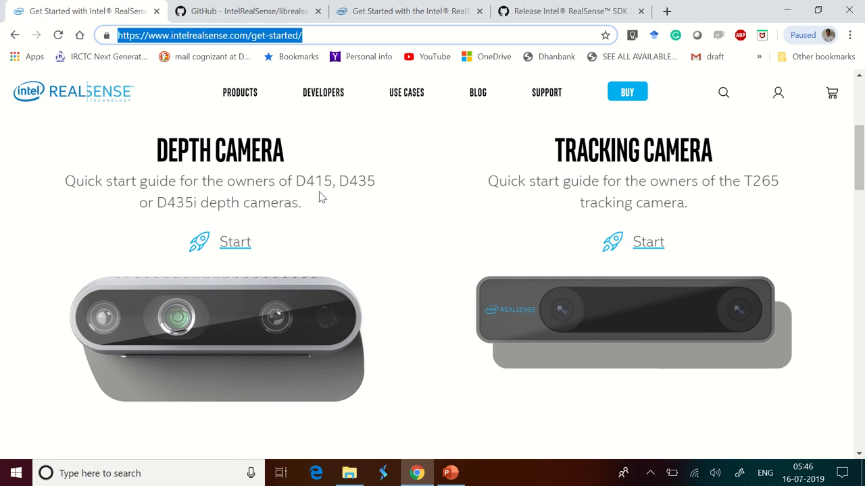
mouse_move(779, 204)
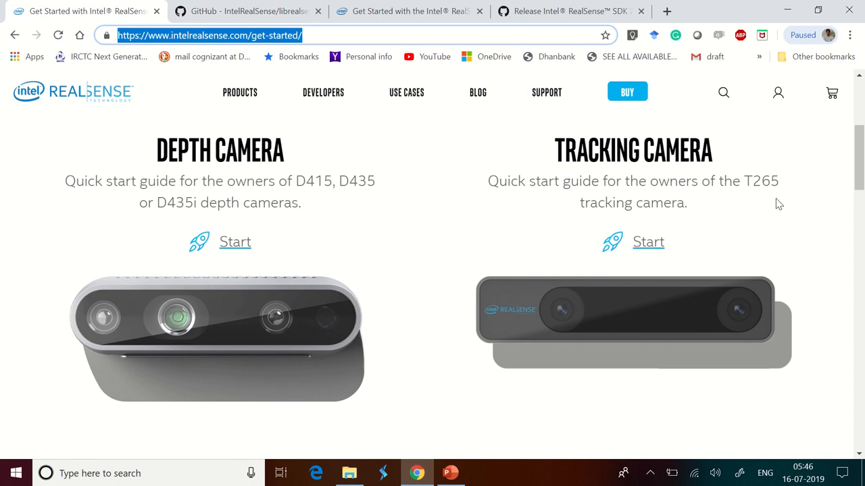
mouse_move(334, 187)
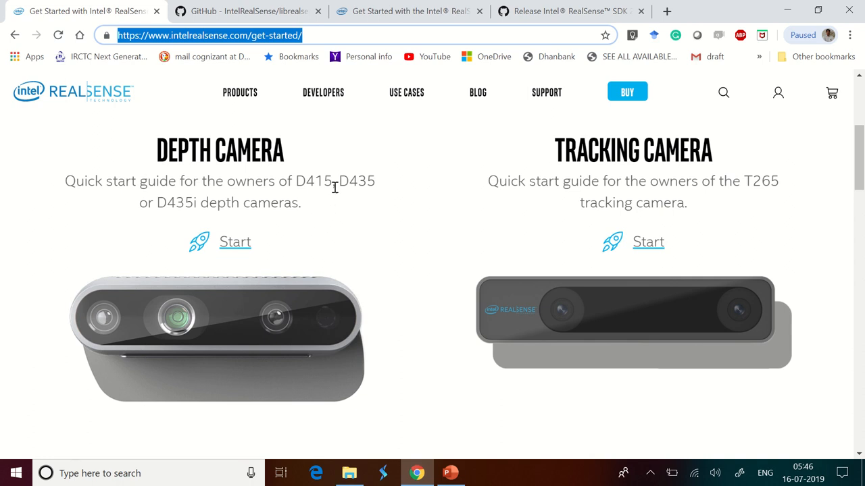
Step: Highlight the D415 model name in the depth camera description
double_click(313, 180)
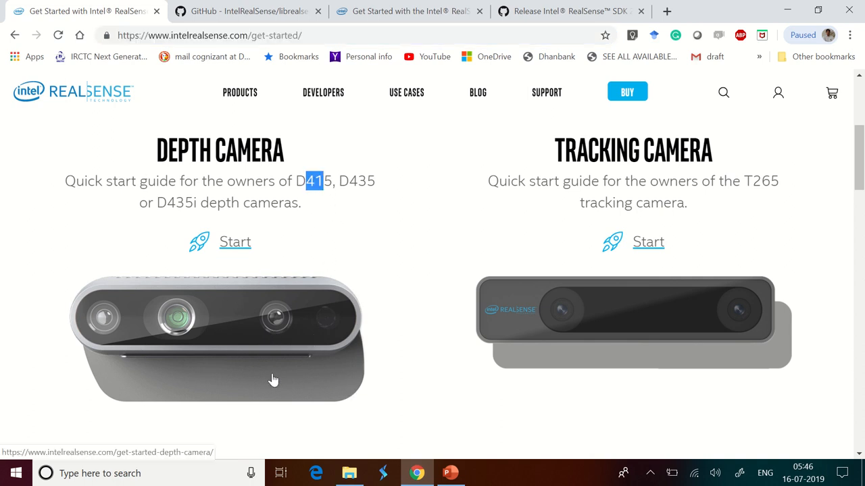
mouse_move(235, 244)
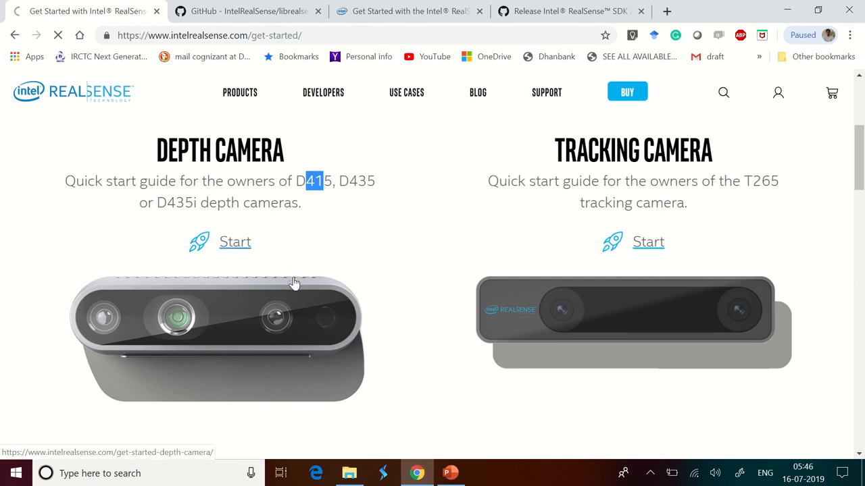
Step: Open the depth camera quick start guide and scroll through its box contents, connection and SDK sections
click(234, 241)
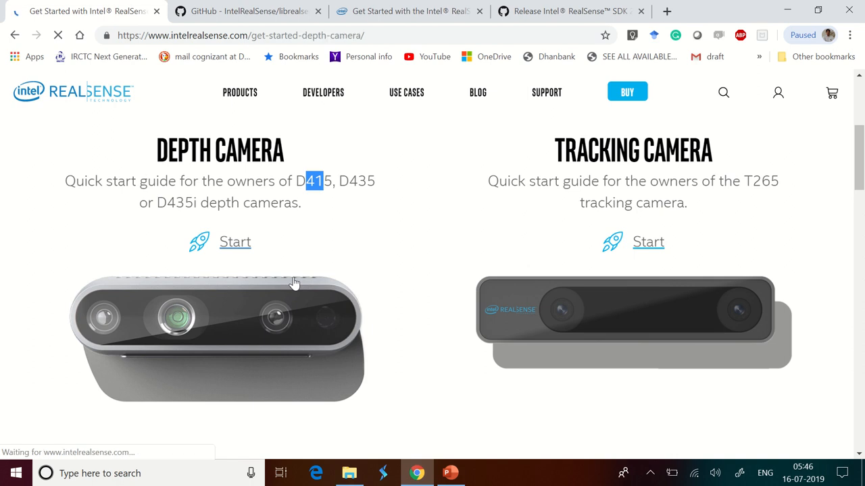
scroll(down, 3)
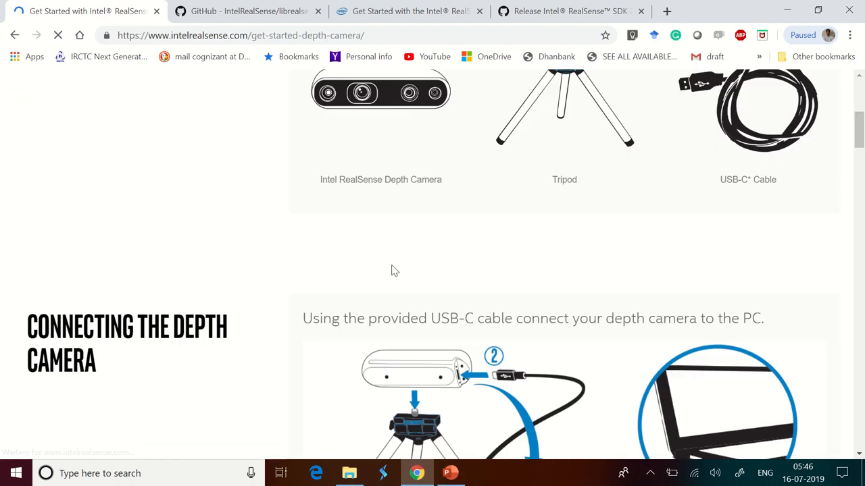
scroll(up, 3)
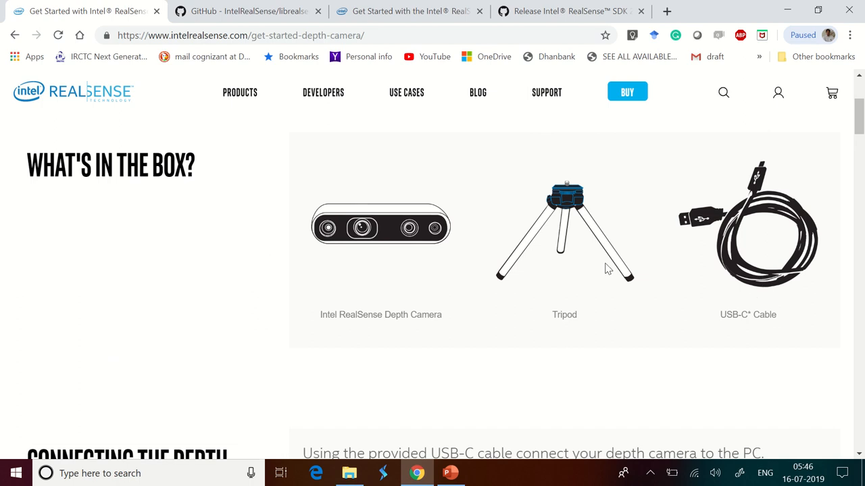
scroll(down, 3)
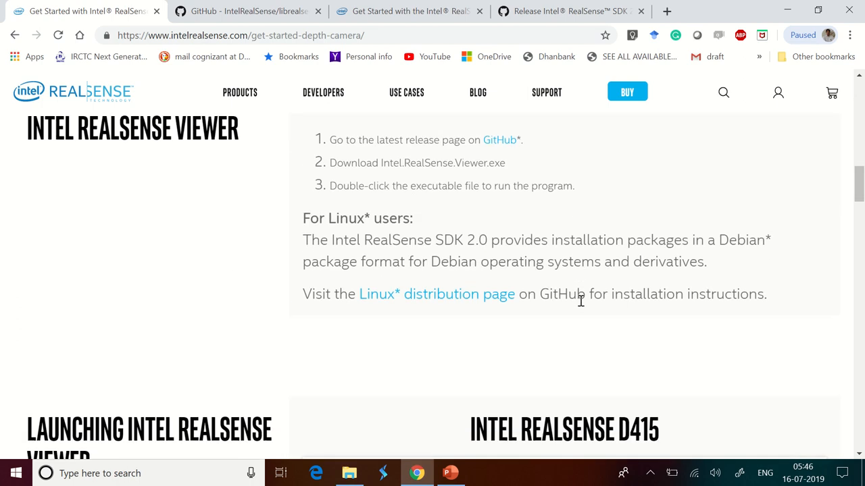
mouse_move(590, 294)
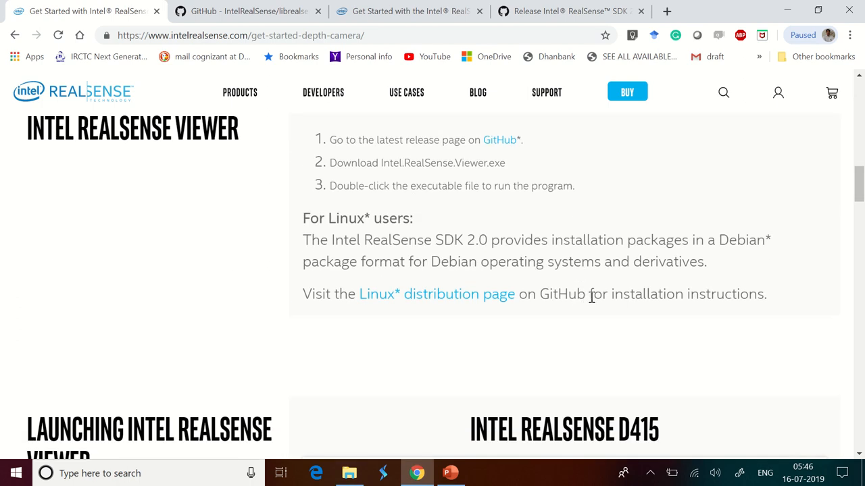
scroll(down, 3)
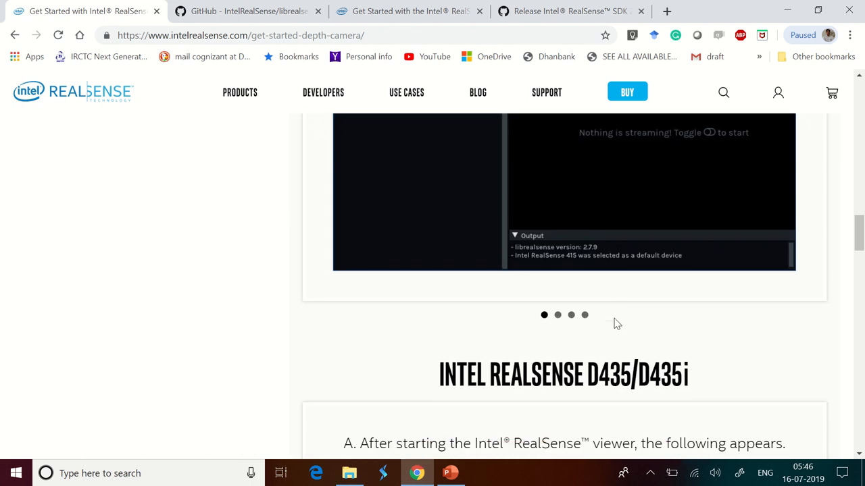
scroll(down, 3)
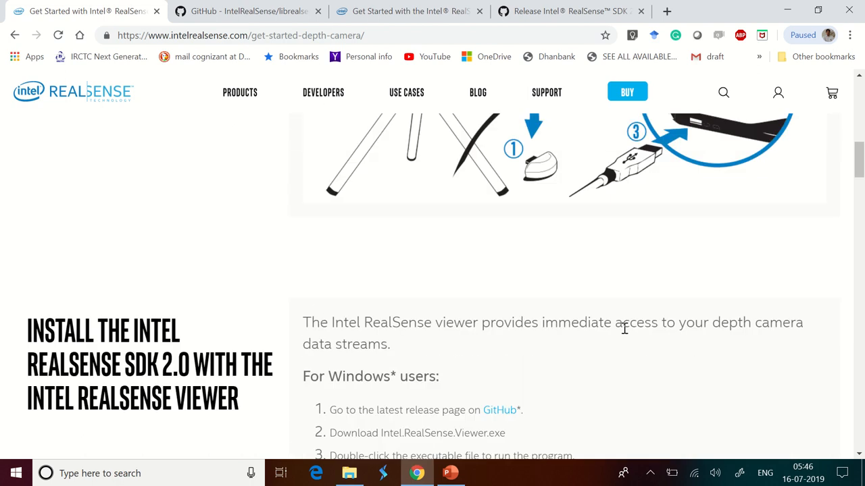
scroll(up, 3)
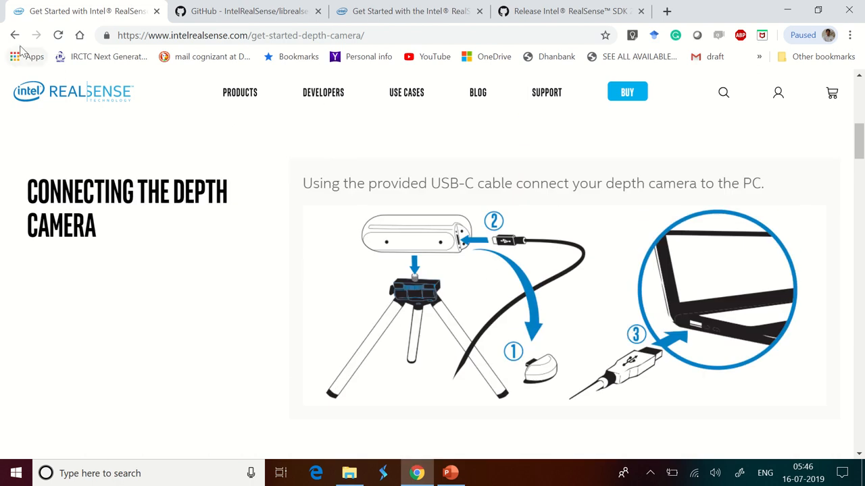
mouse_move(652, 210)
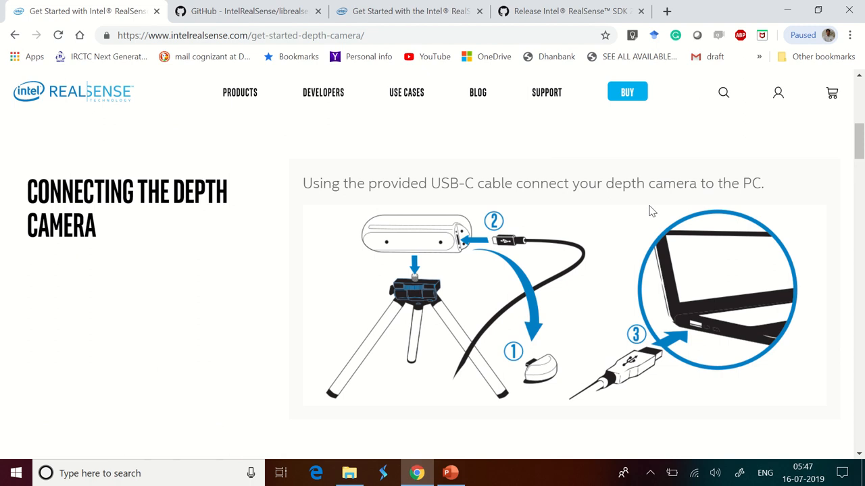
mouse_move(396, 29)
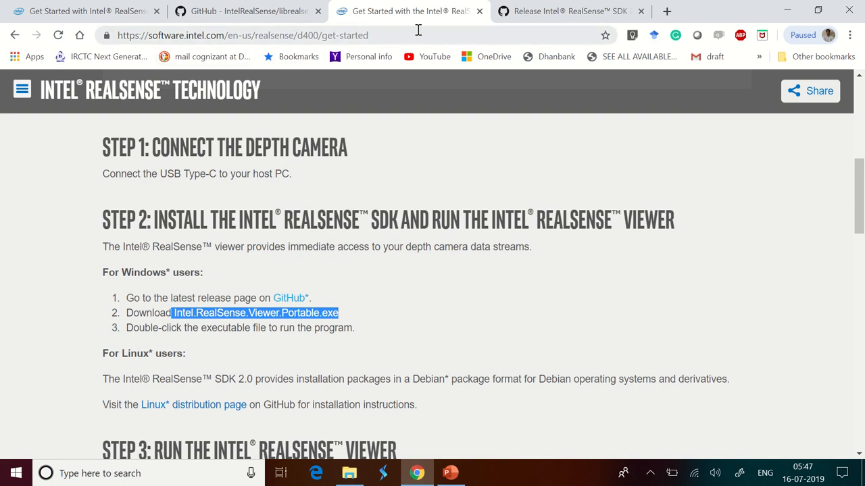
Step: Highlight the page address, the Step 1 and Step 2 headings, and the latest-release instruction
click(244, 11)
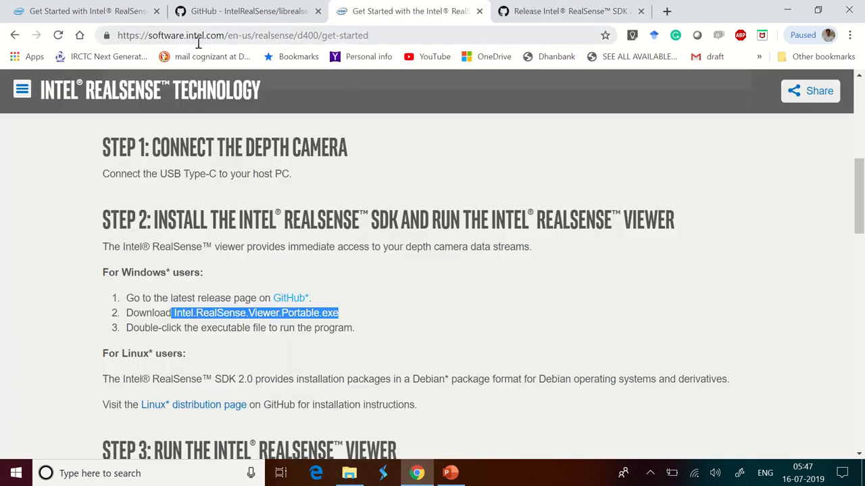
click(242, 36)
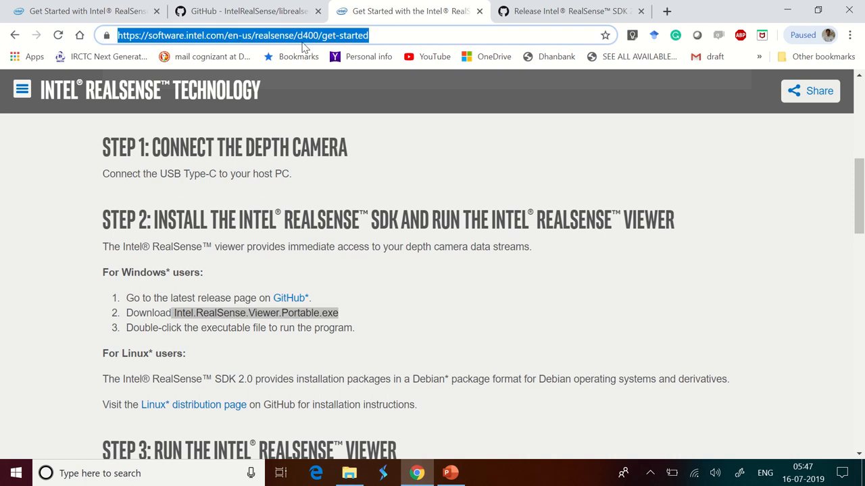
mouse_move(367, 265)
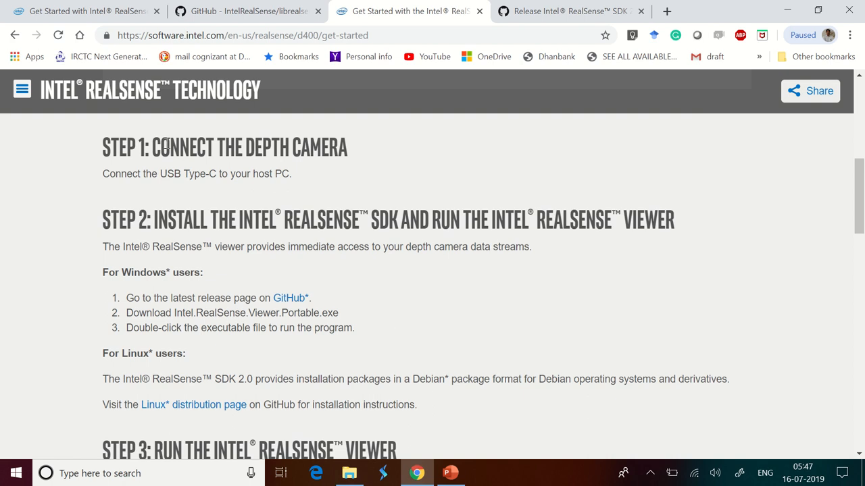
drag(171, 147, 318, 147)
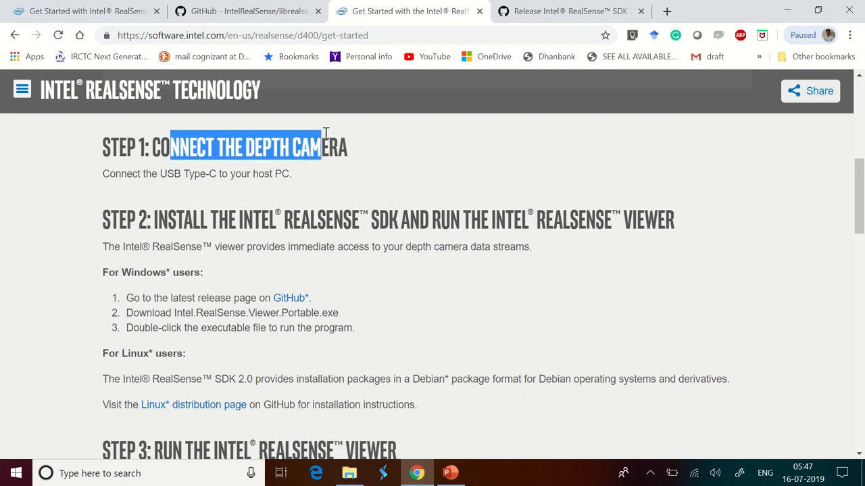
mouse_move(200, 225)
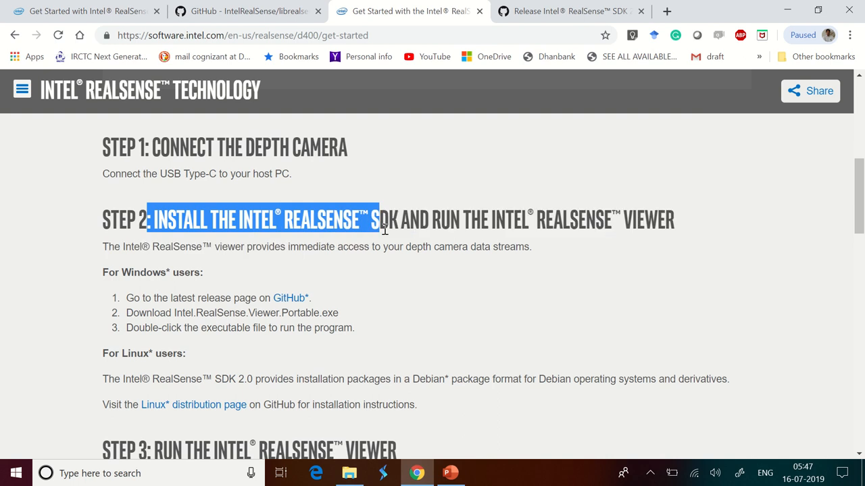
drag(385, 230, 674, 219)
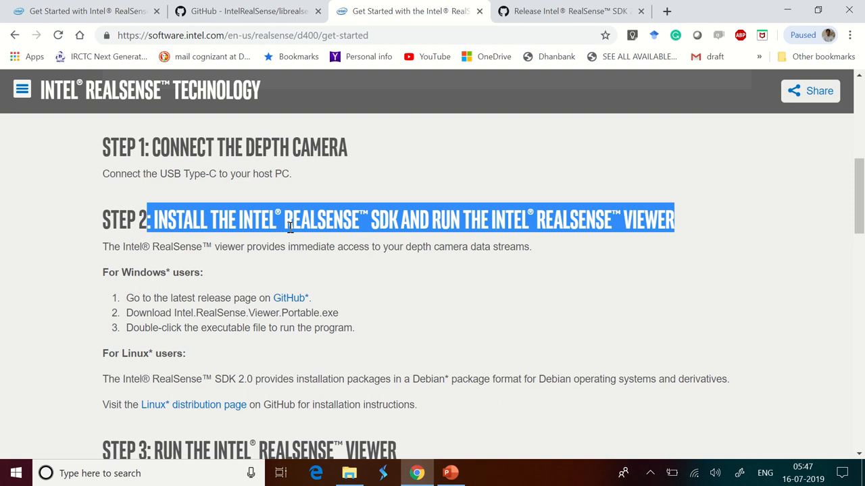
mouse_move(402, 225)
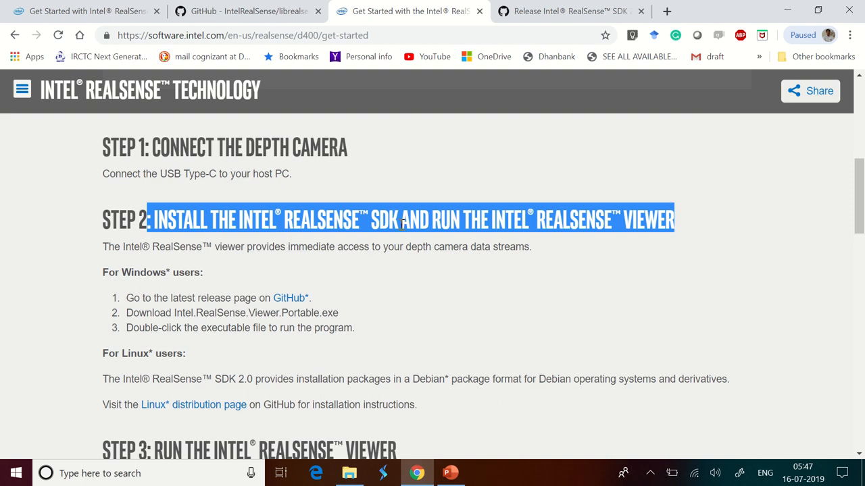
mouse_move(327, 297)
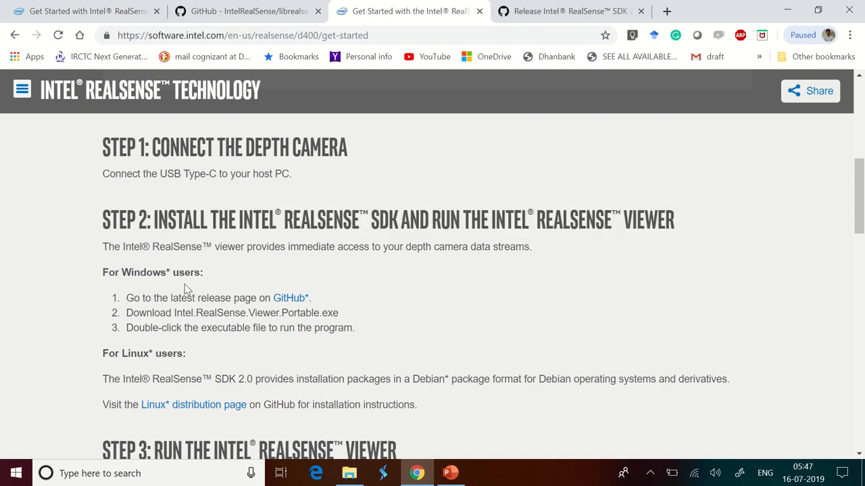
double_click(189, 272)
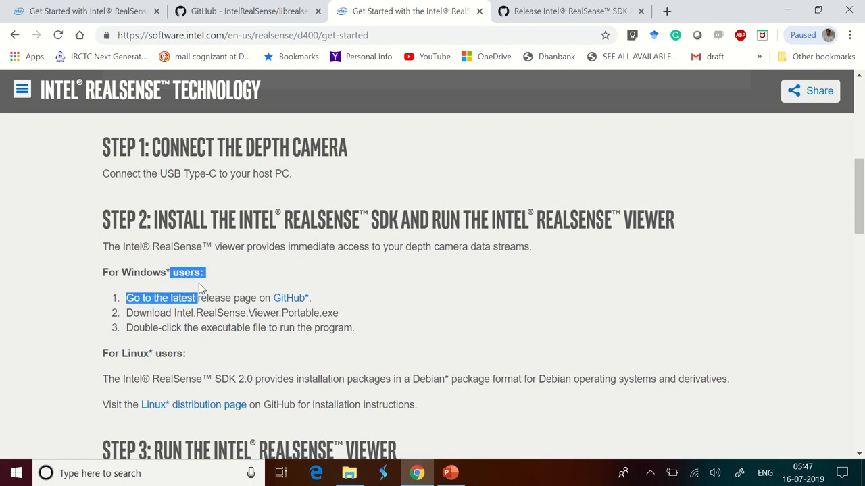
mouse_move(290, 298)
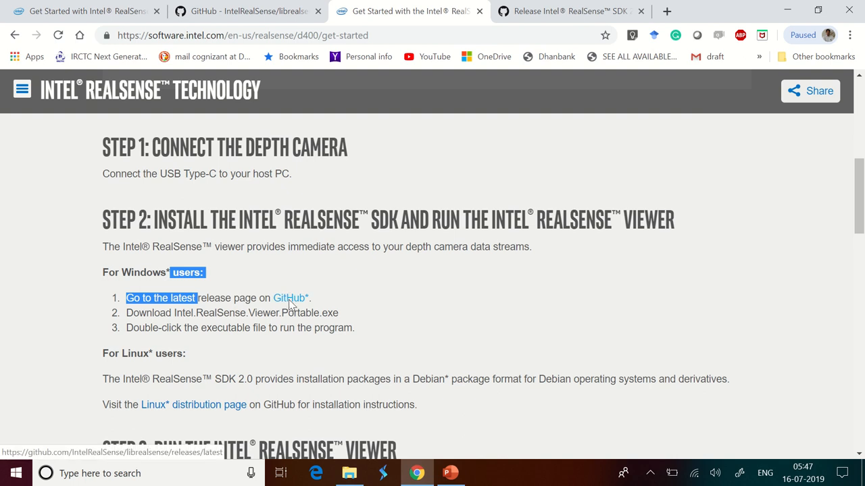
Step: Open the GitHub release page and highlight Android 7, 8 and the D415 device
click(571, 10)
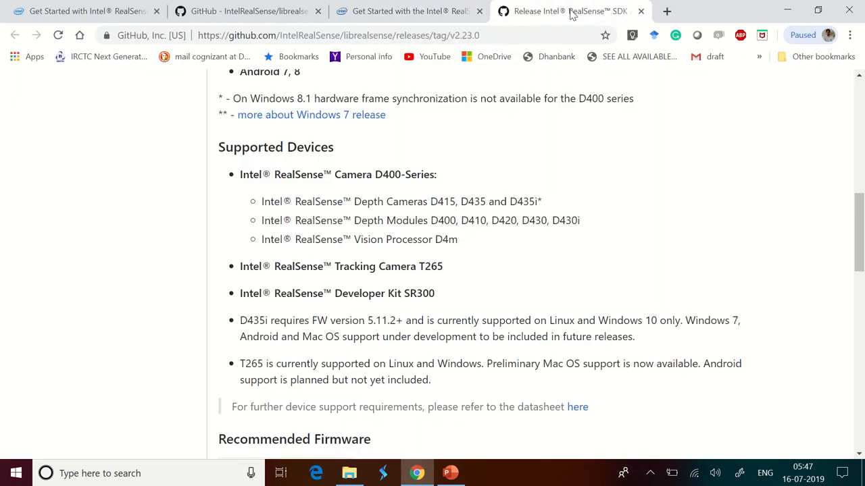
mouse_move(533, 192)
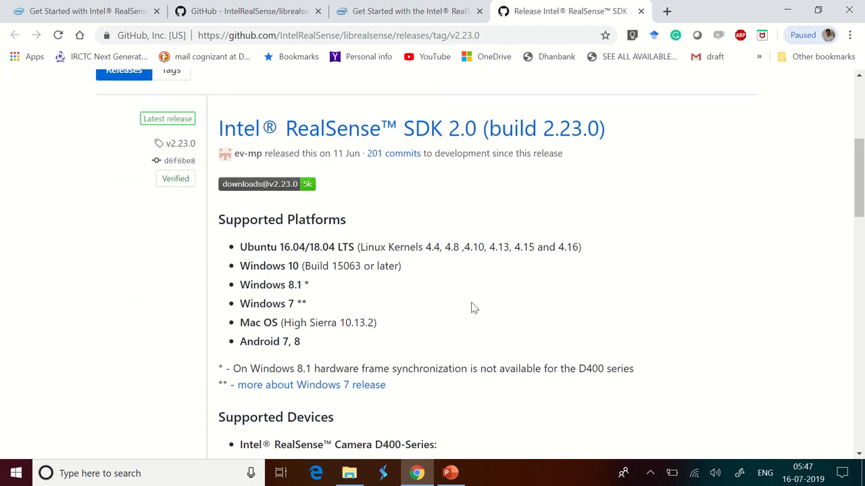
mouse_move(573, 263)
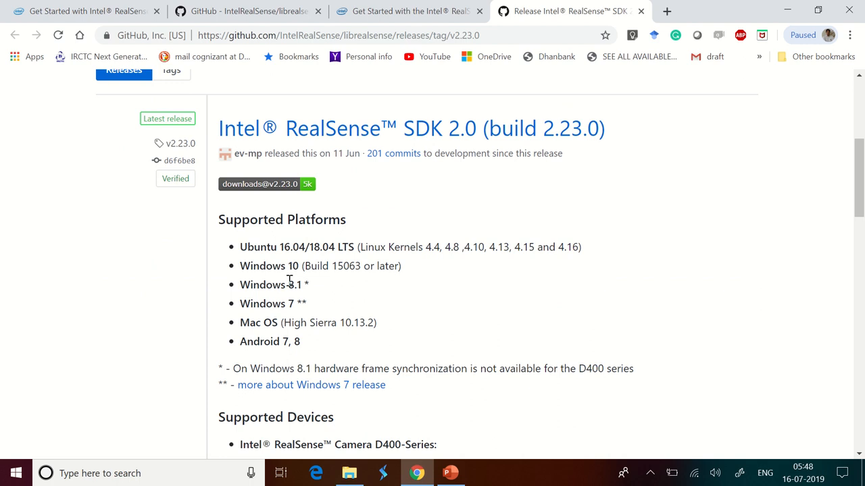
mouse_move(306, 343)
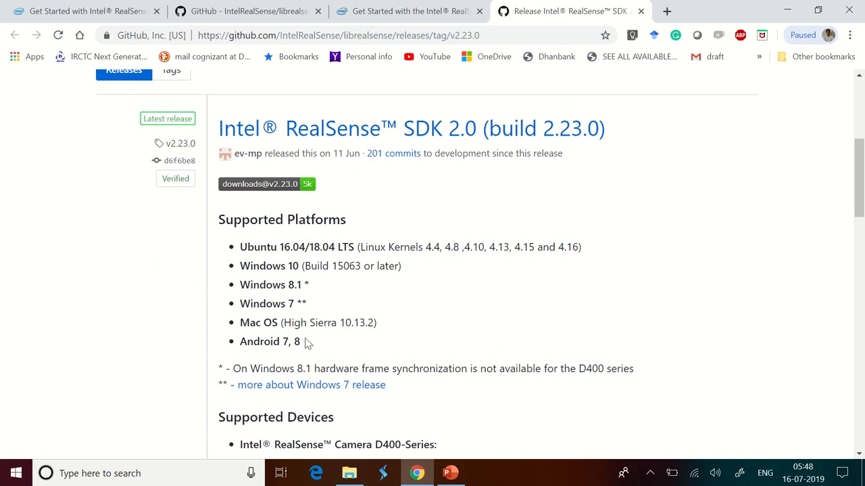
double_click(269, 342)
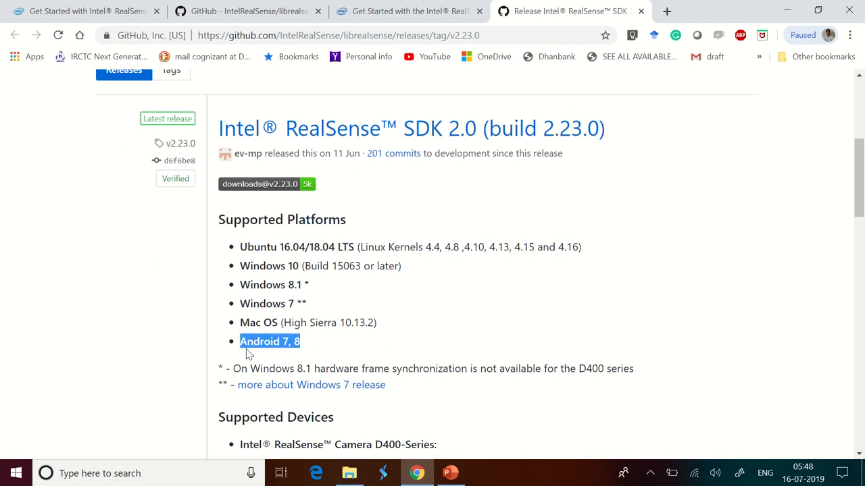
mouse_move(465, 333)
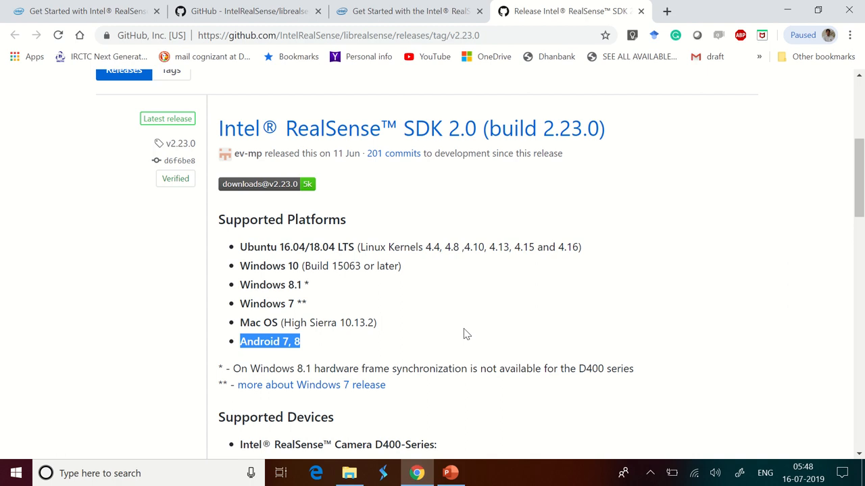
scroll(down, 3)
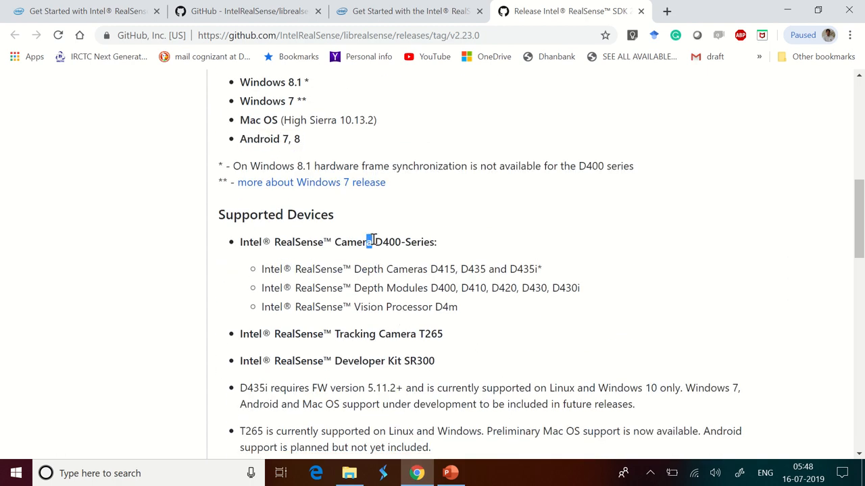
double_click(443, 269)
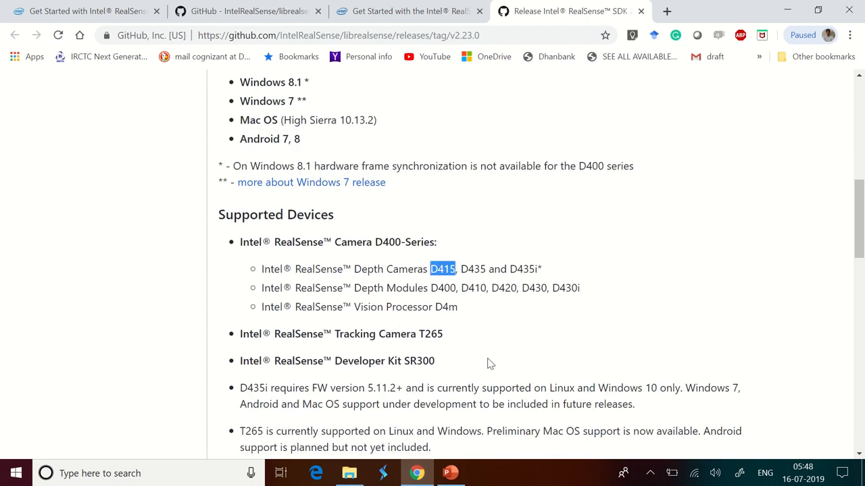
Step: Scroll down to highlight Unity among languages and the downloadable assets list
scroll(down, 3)
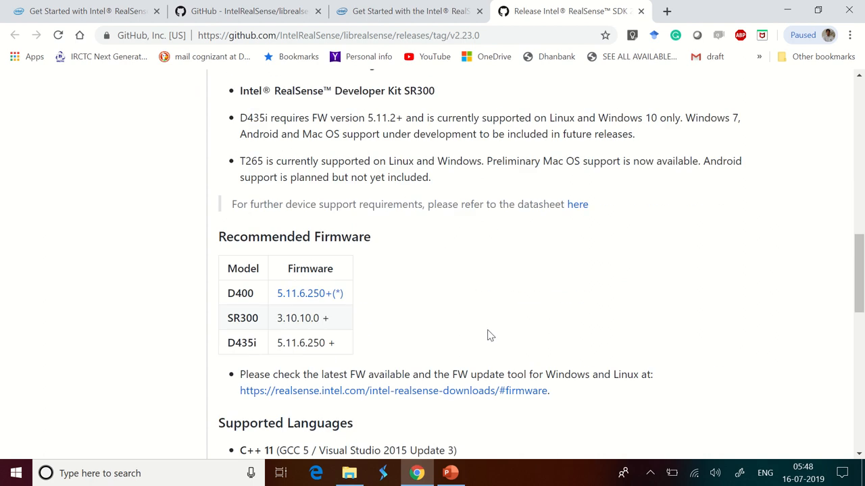
scroll(down, 3)
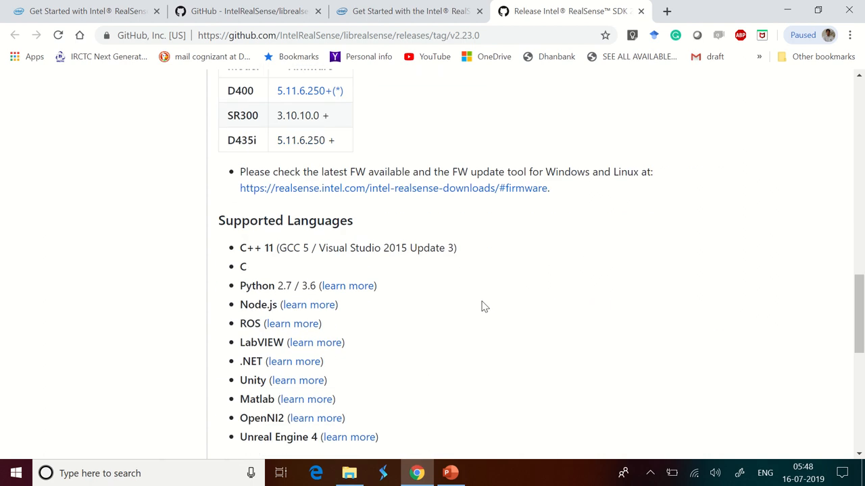
scroll(down, 3)
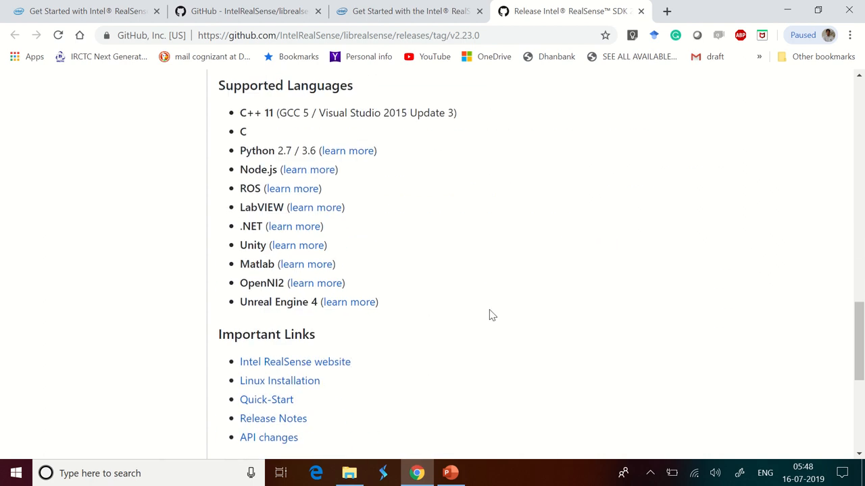
mouse_move(528, 242)
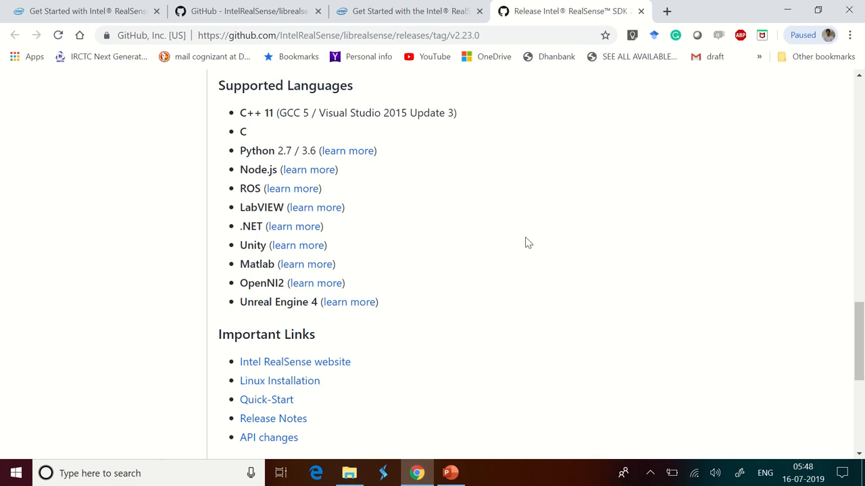
mouse_move(526, 248)
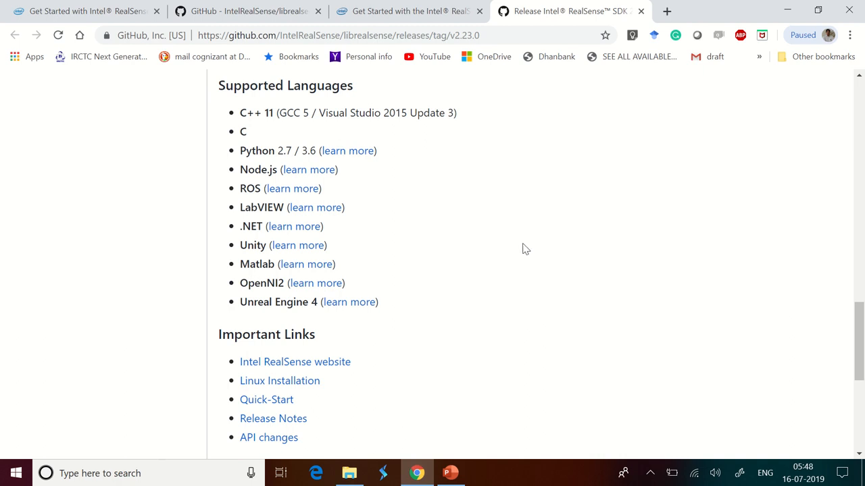
mouse_move(518, 237)
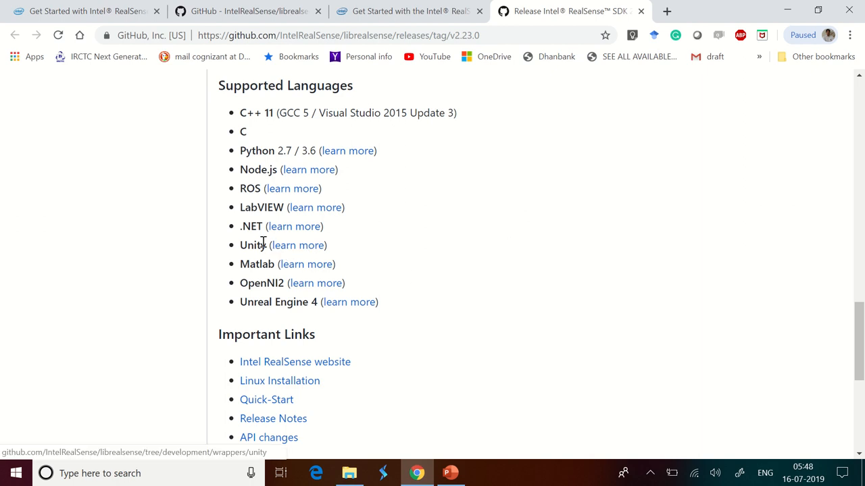
double_click(252, 245)
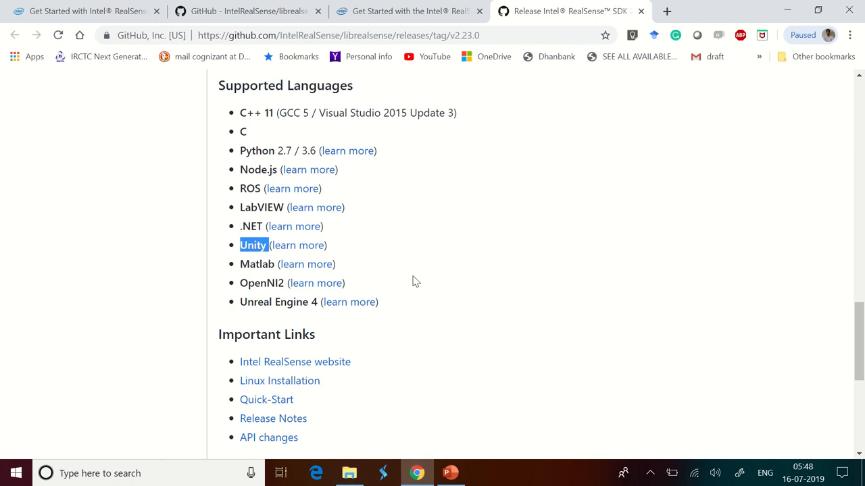
mouse_move(541, 235)
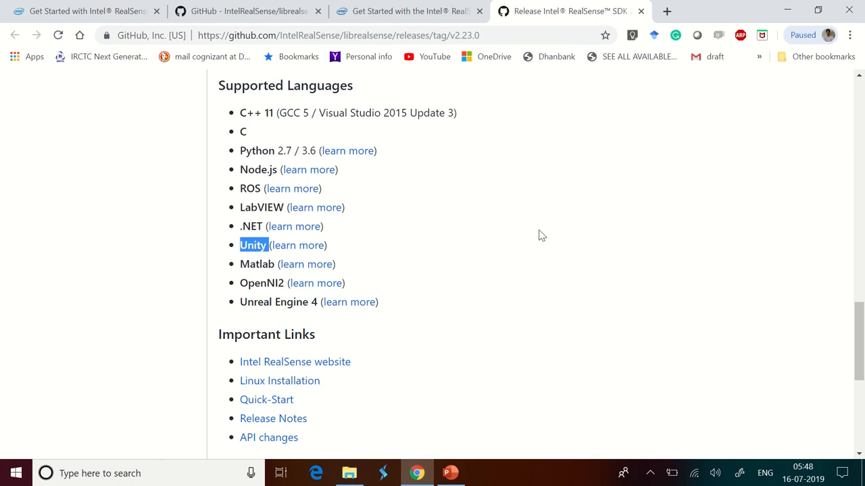
mouse_move(573, 284)
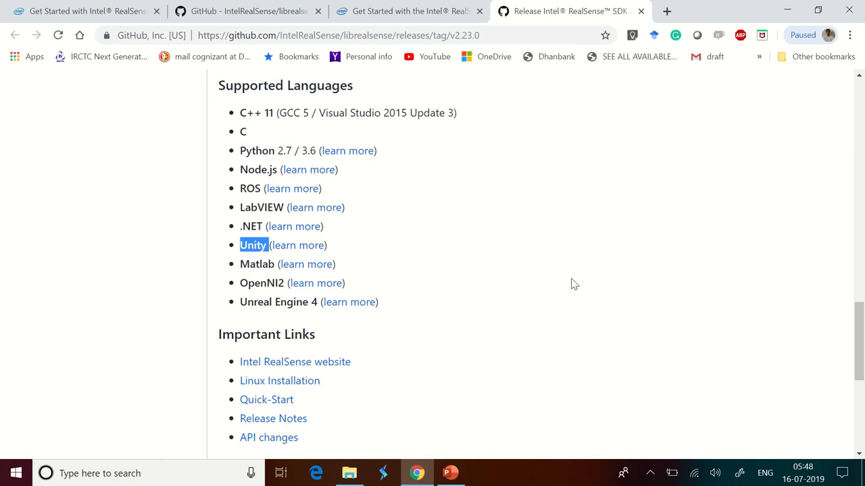
mouse_move(557, 286)
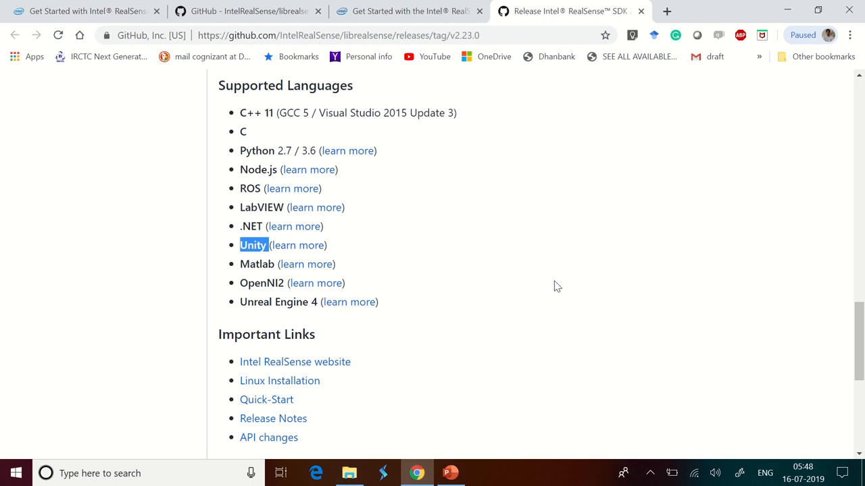
scroll(down, 3)
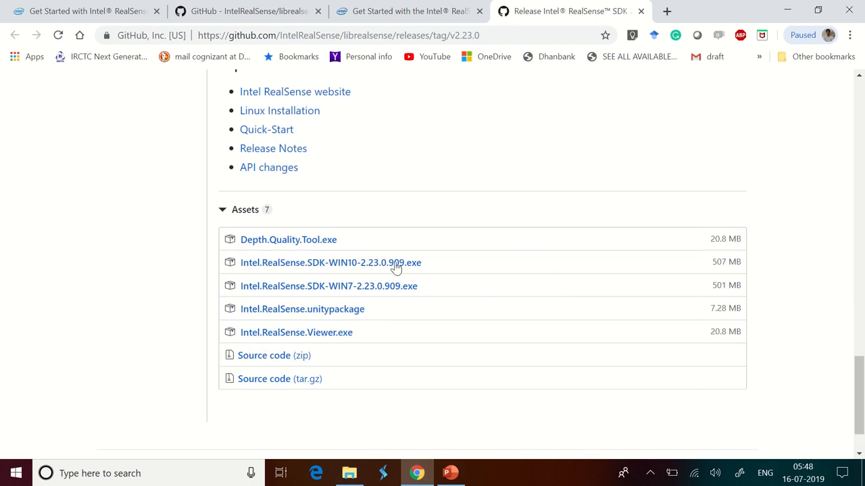
drag(241, 239, 353, 332)
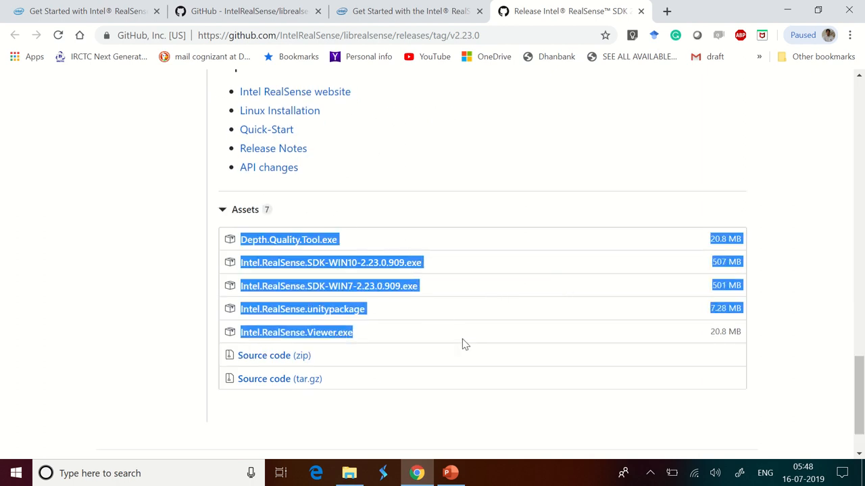
click(502, 424)
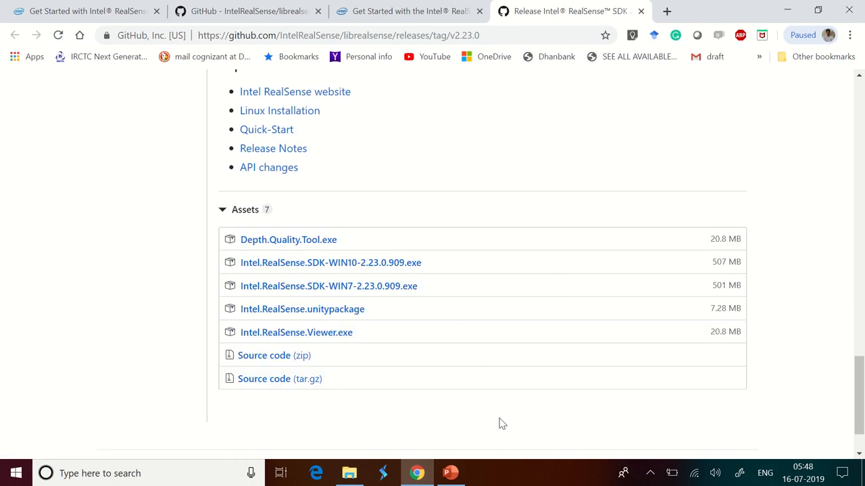
mouse_move(440, 413)
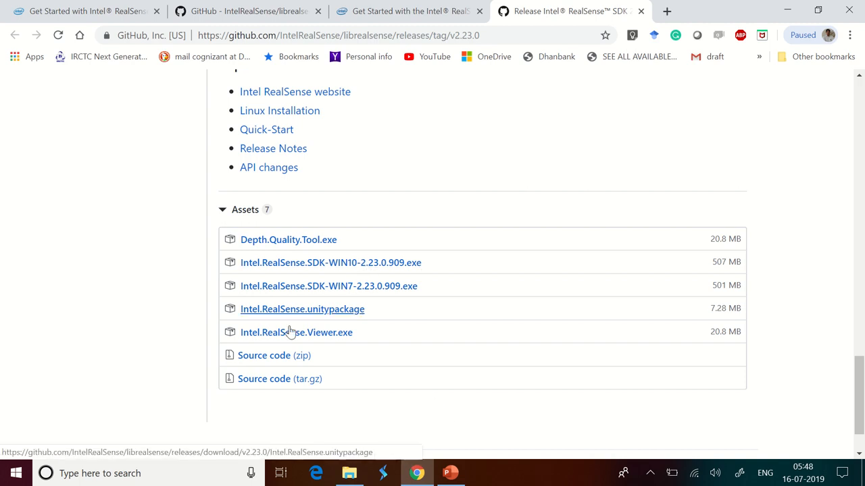
mouse_move(296, 332)
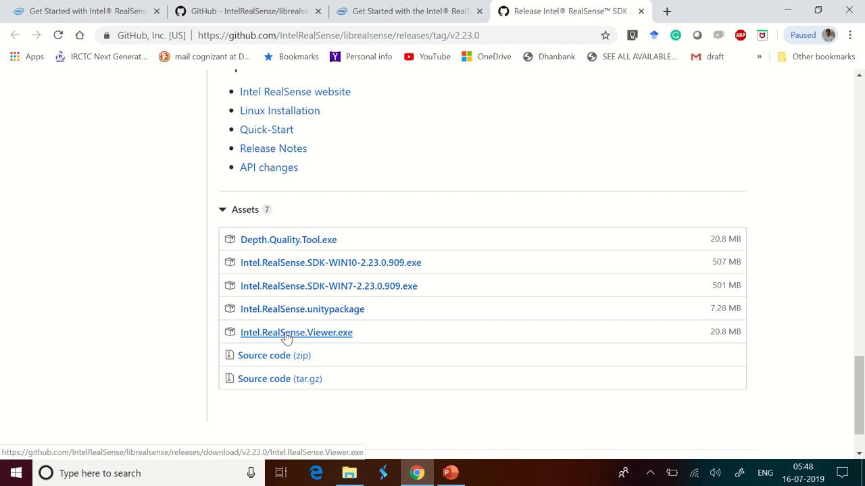
Step: Select Intel.RealSense.SDK-WIN10-2.23.0.909 in the realsense folder and run it
click(349, 472)
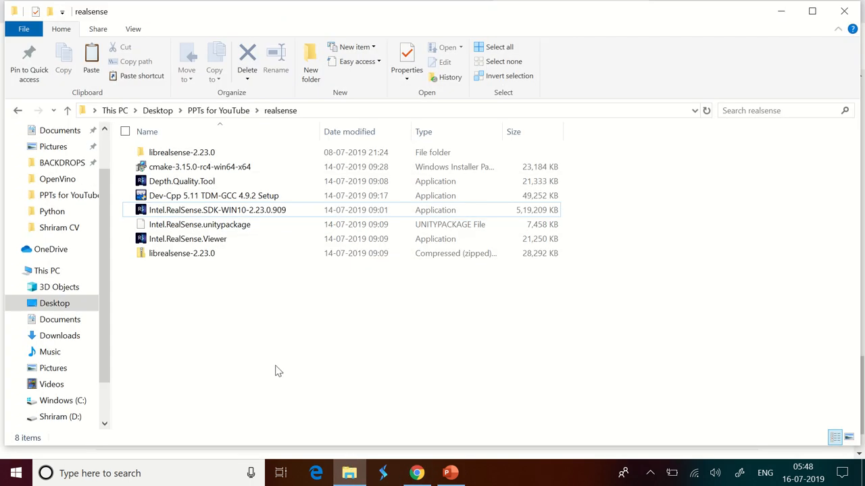
mouse_move(236, 213)
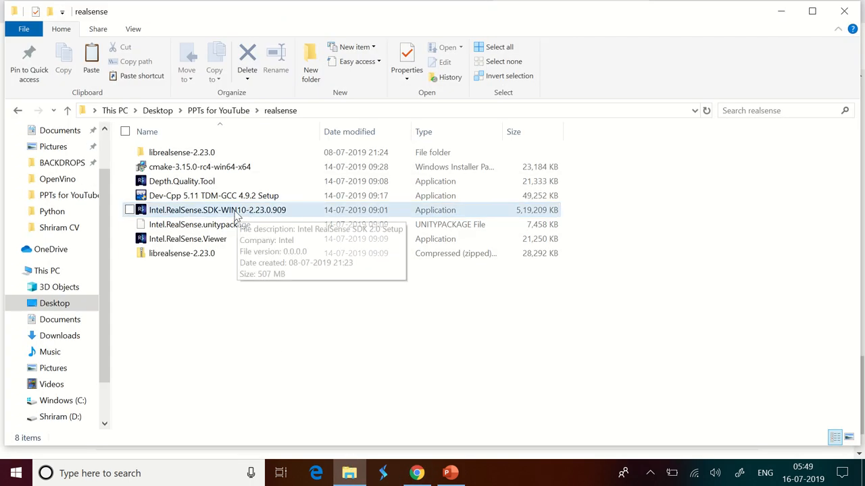
click(216, 209)
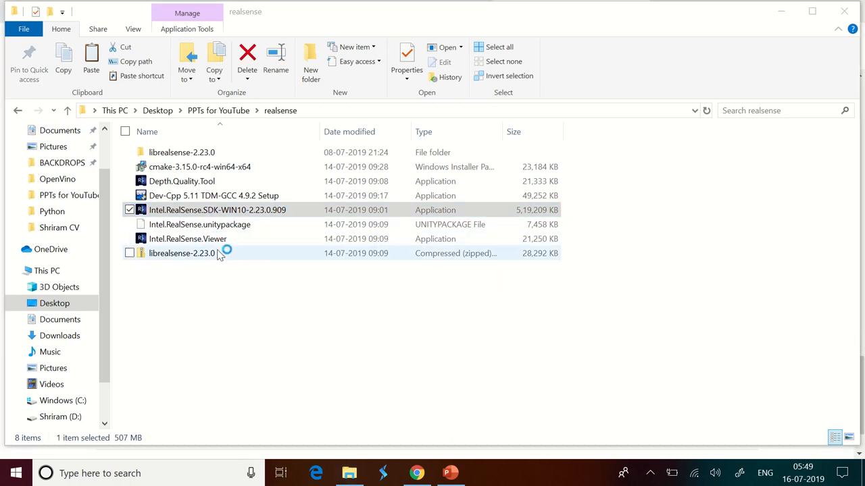
double_click(217, 210)
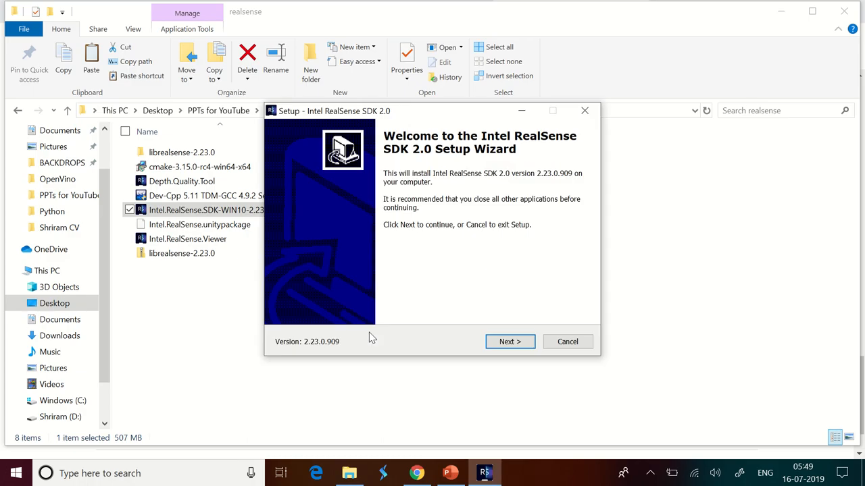
Step: Run the wizard with Full installation, install, and finish with Viewer launch checked
click(509, 341)
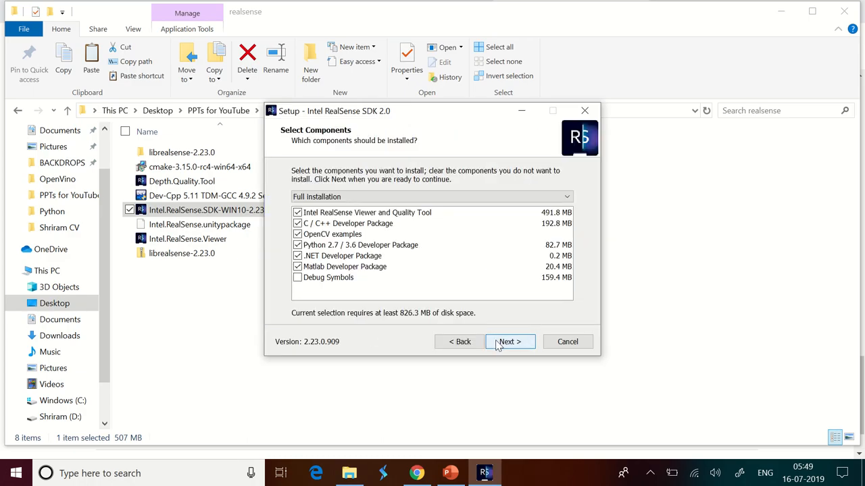
click(510, 341)
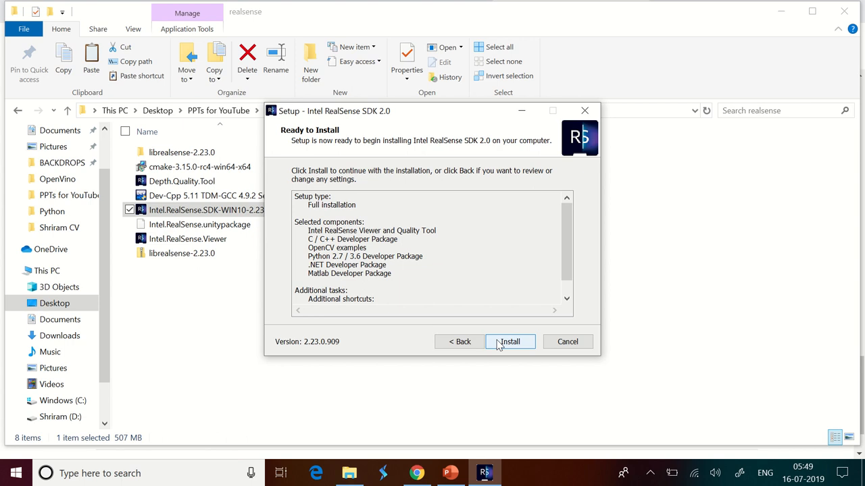
click(509, 341)
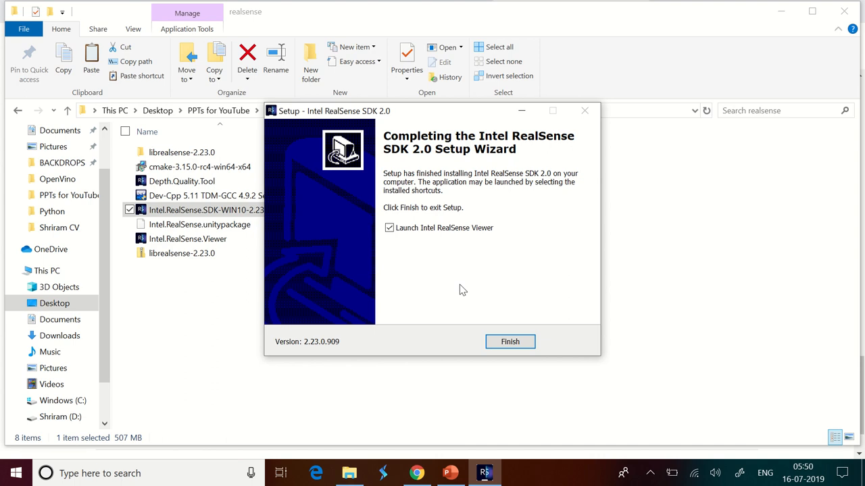
click(510, 342)
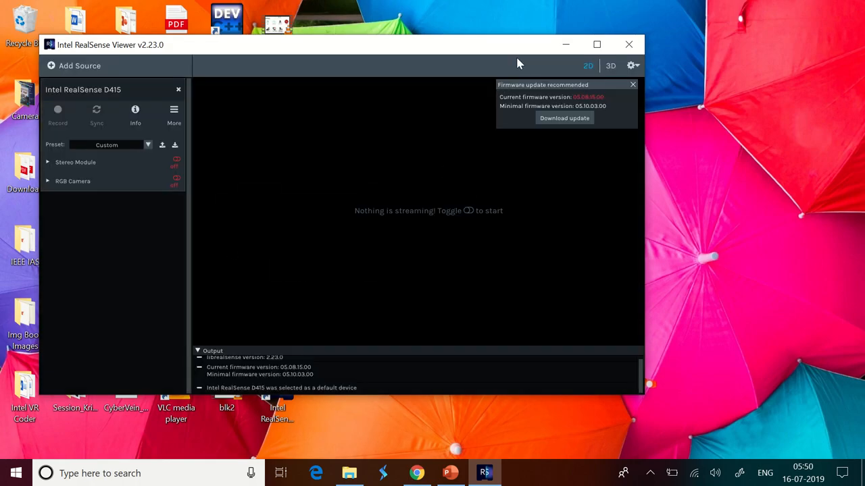
mouse_move(96, 109)
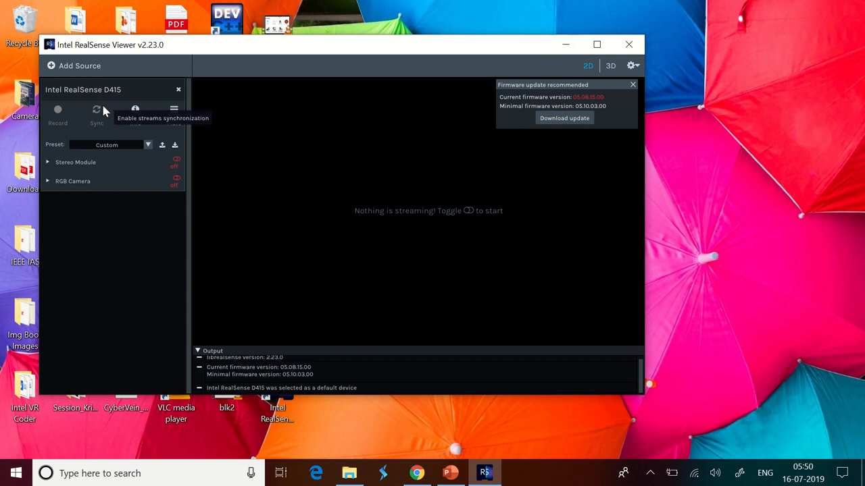
mouse_move(115, 98)
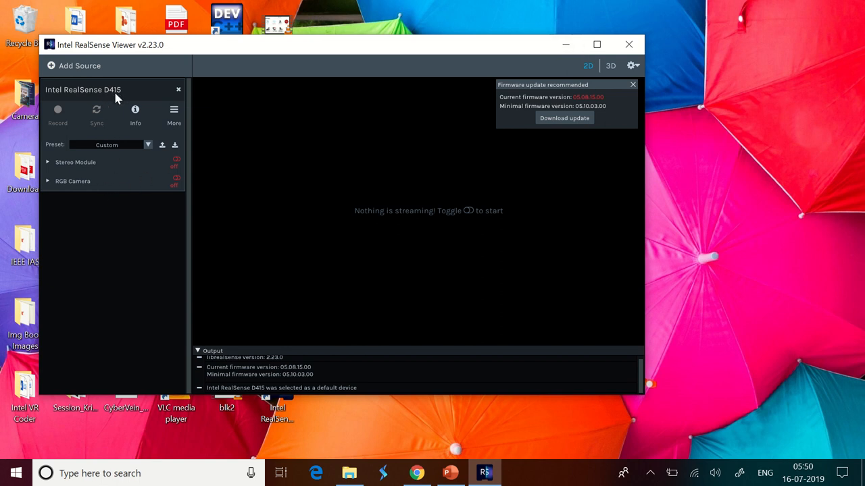
mouse_move(180, 174)
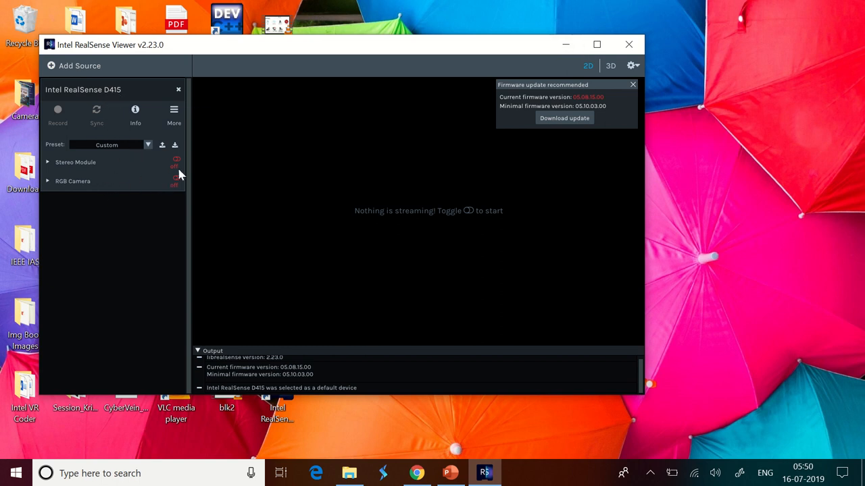
Step: Turn on the RGB Camera stream beside the D415 depth stream
click(596, 44)
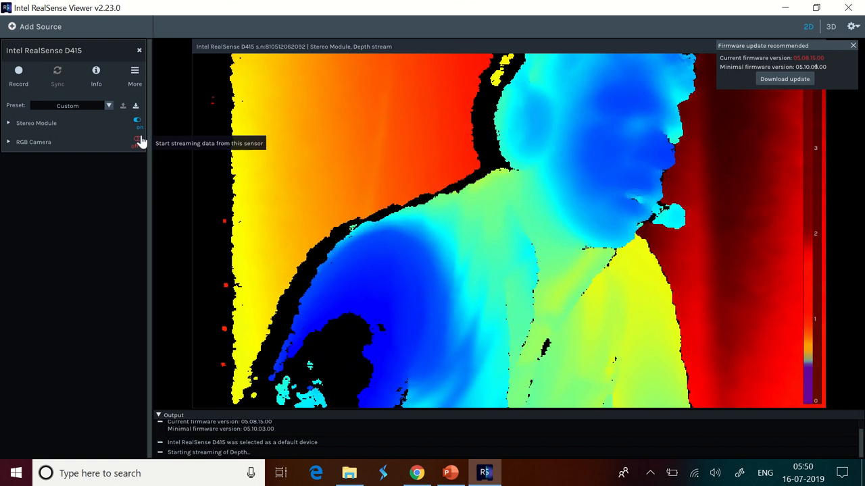
click(137, 142)
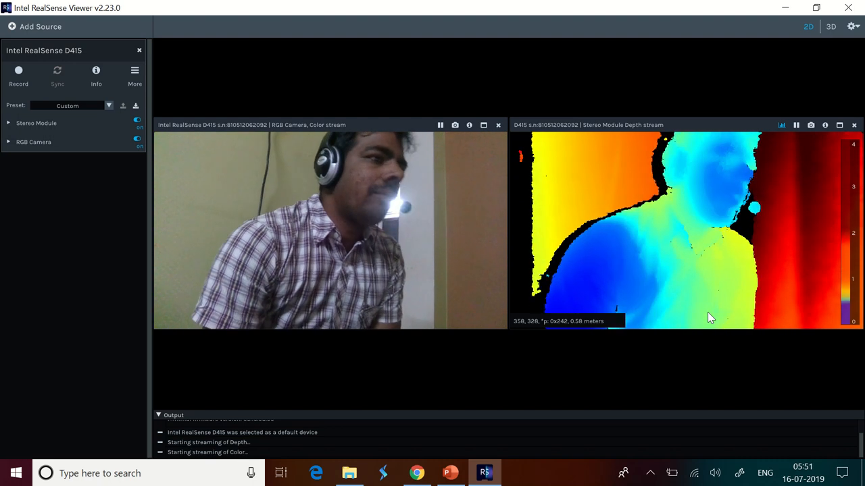
Step: Orbit the depth point cloud in 3D view, expand Stereo Module, and return to 2D
click(831, 26)
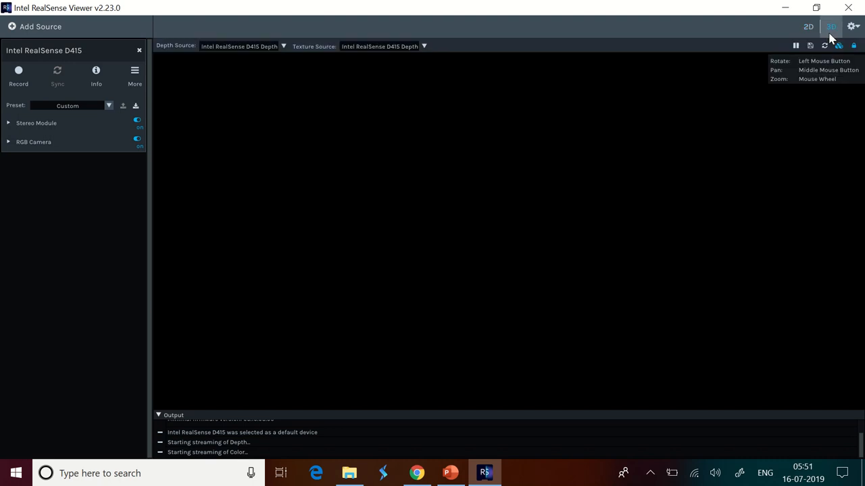
click(831, 27)
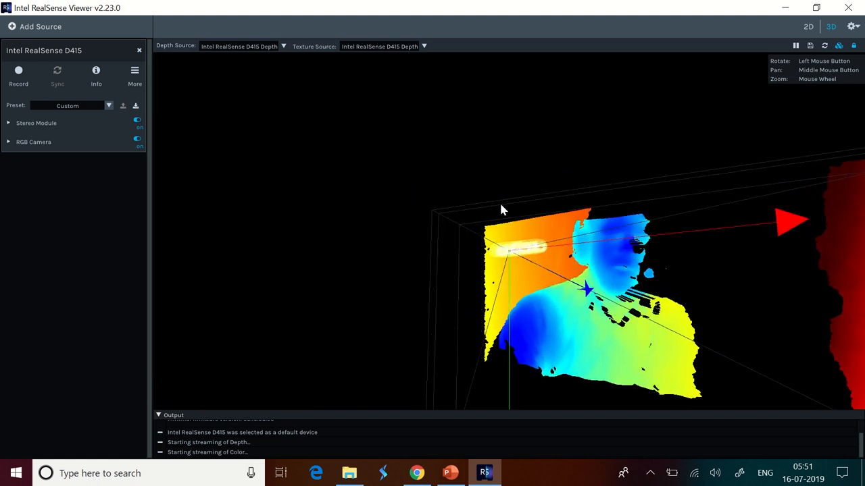
drag(500, 209, 696, 327)
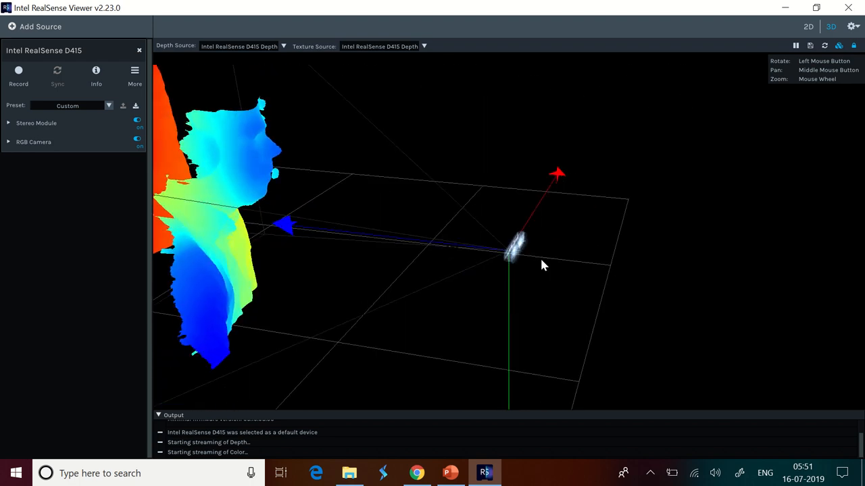
drag(543, 265, 506, 316)
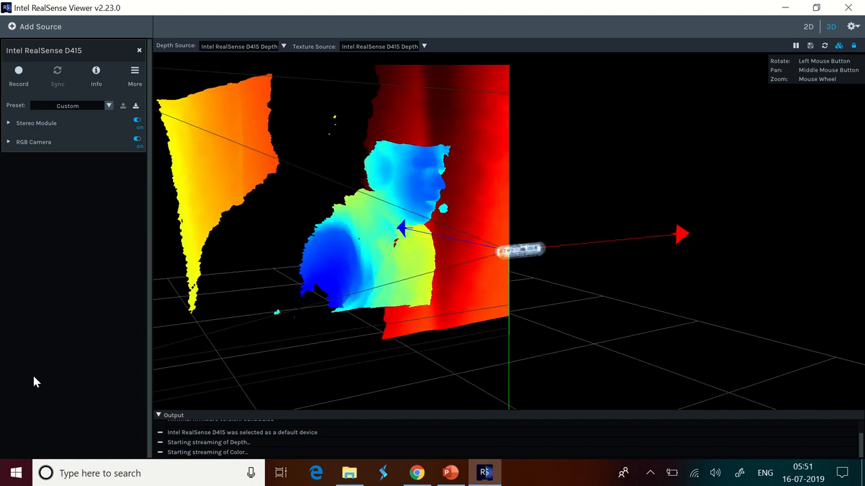
click(37, 123)
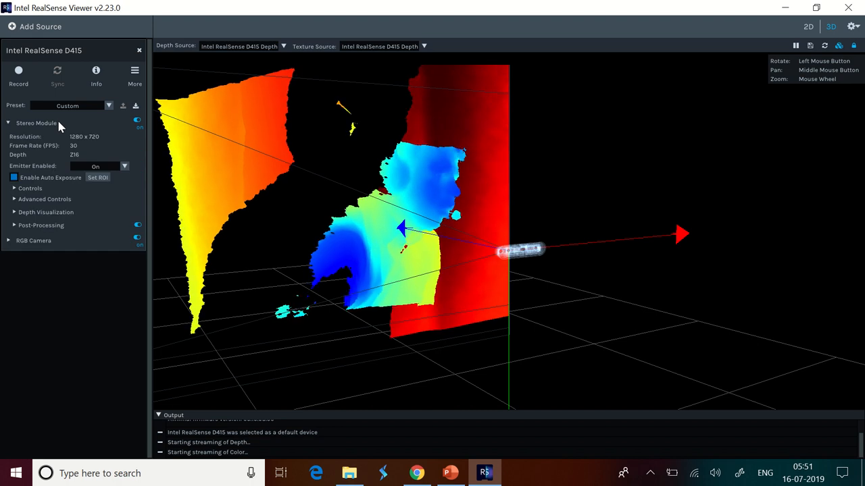
mouse_move(83, 141)
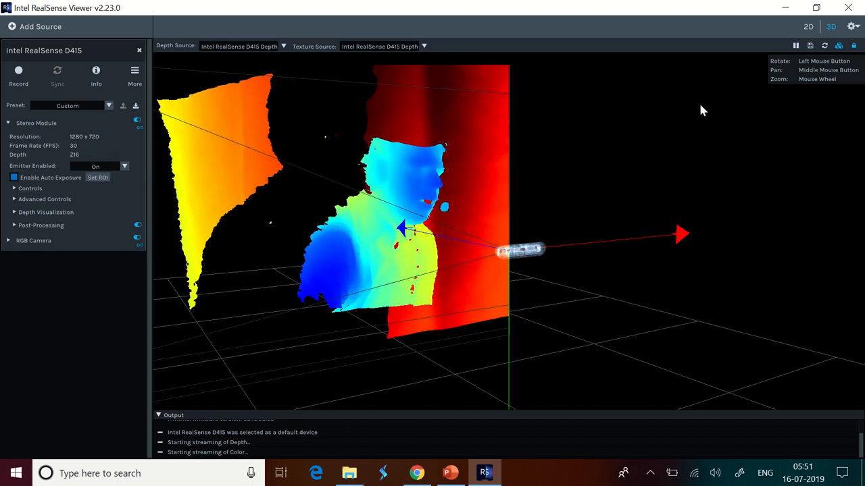
click(808, 26)
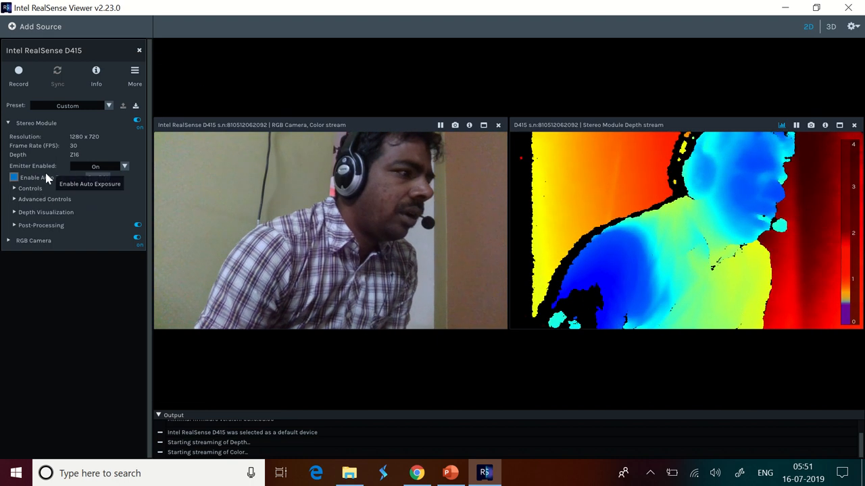
Step: Disable auto exposure, set gain to 59 and laser power to 180, and toggle Error Polling
click(31, 188)
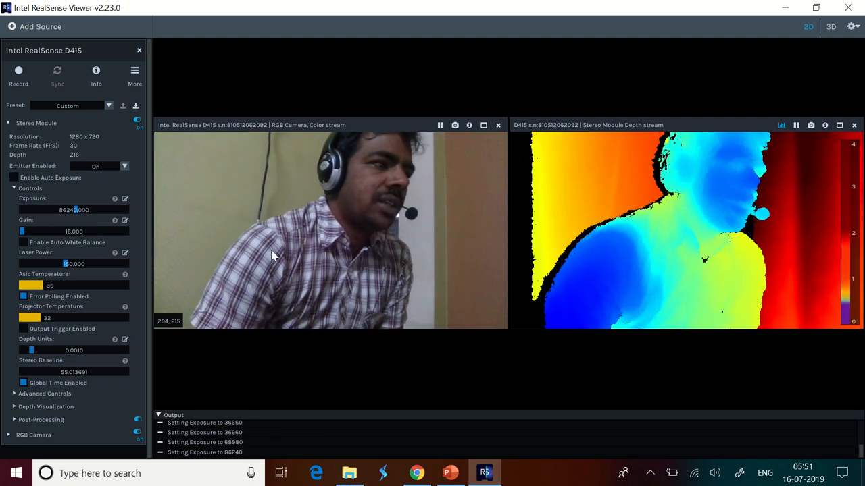
mouse_move(640, 196)
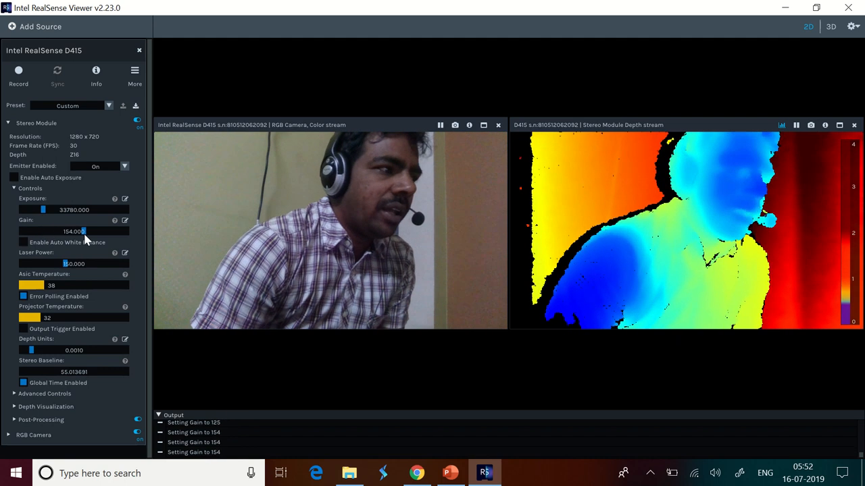
drag(84, 231, 120, 231)
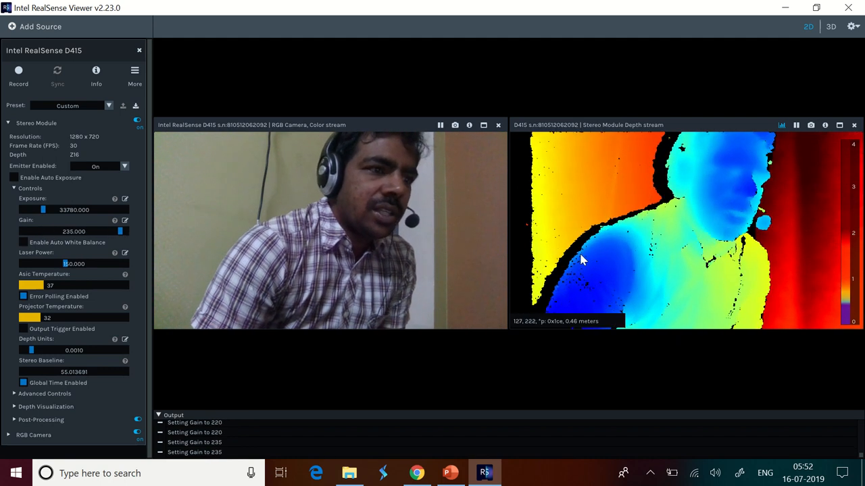
mouse_move(46, 278)
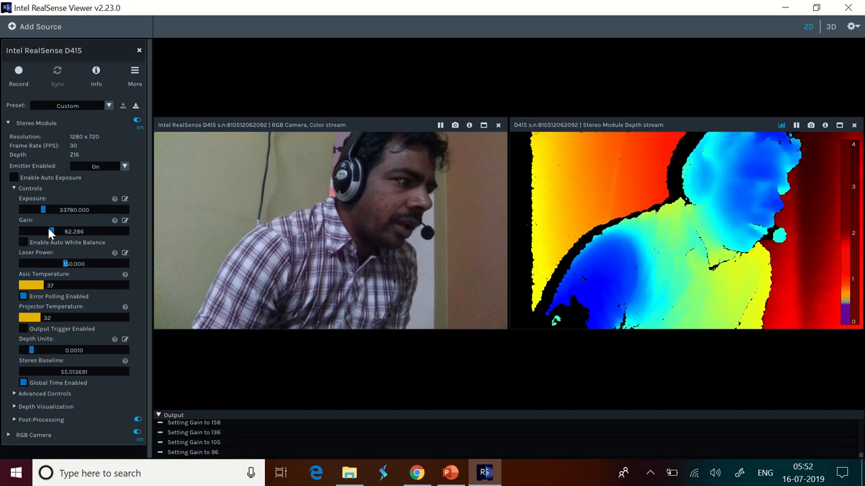
drag(51, 231, 41, 231)
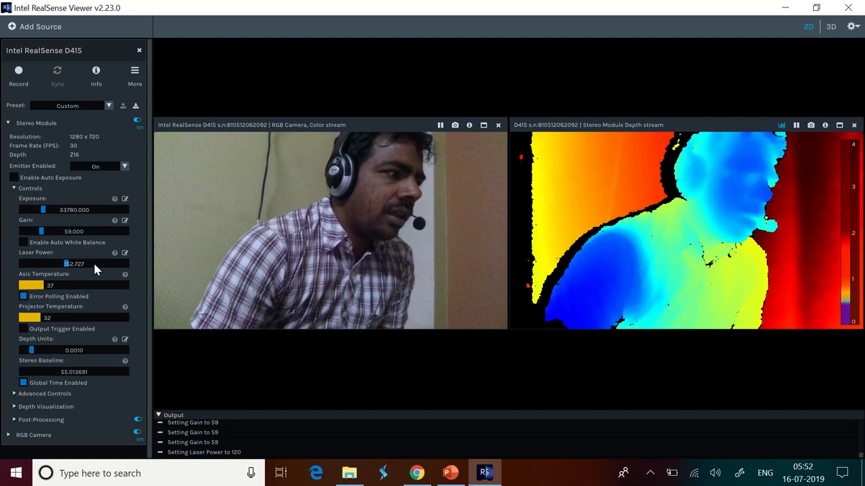
drag(67, 264, 118, 263)
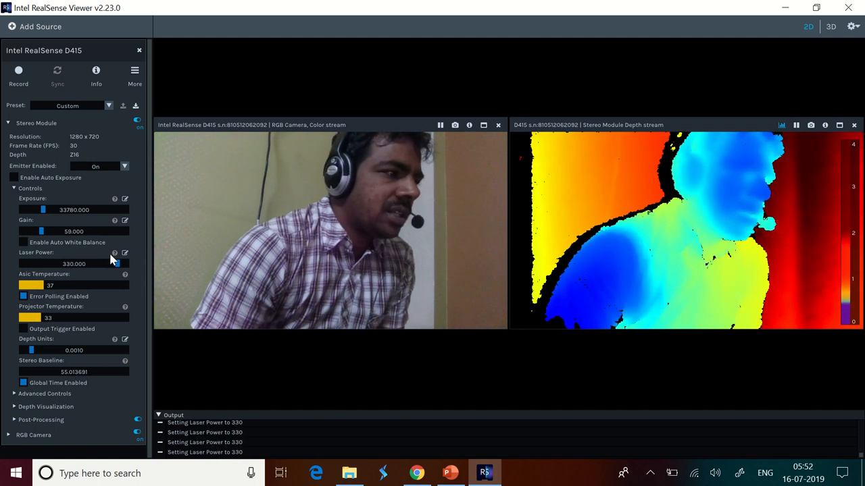
drag(117, 263, 84, 263)
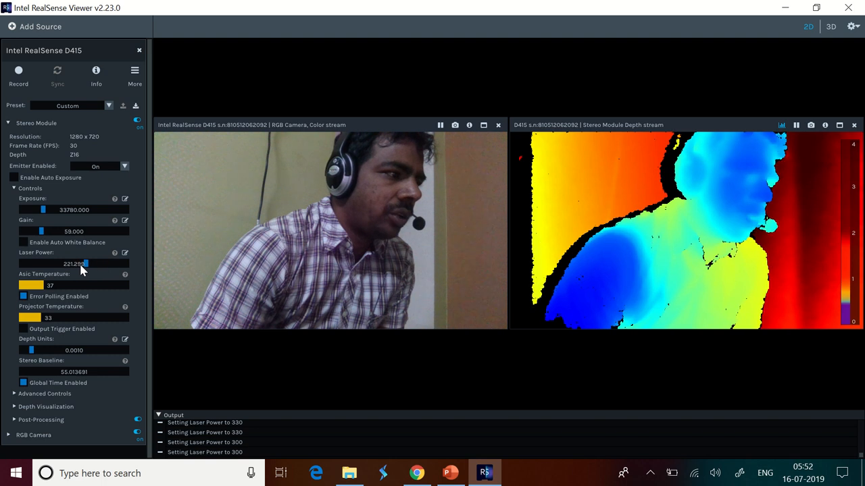
drag(84, 264, 71, 264)
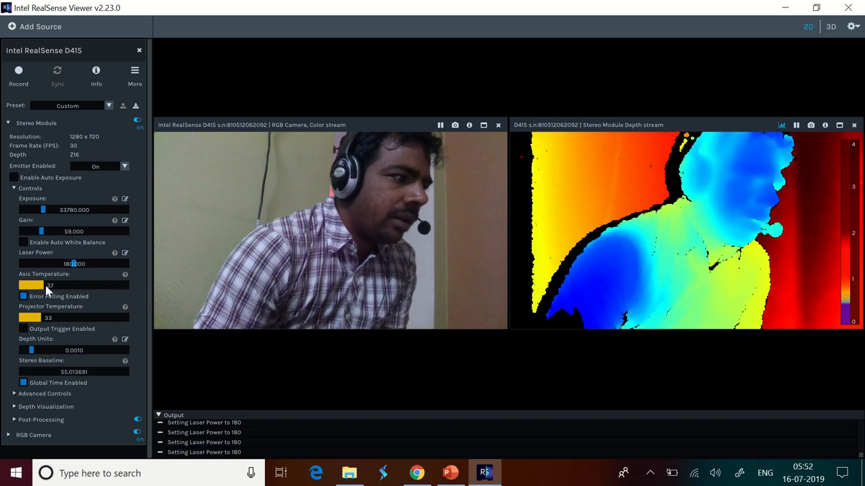
click(23, 296)
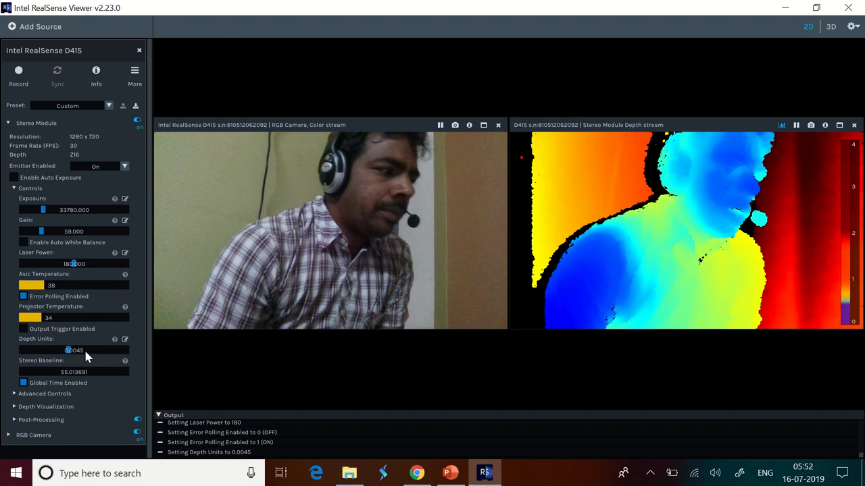
Step: Set depth units to 0.0023 and toggle Global Time off and back on
drag(67, 350, 100, 350)
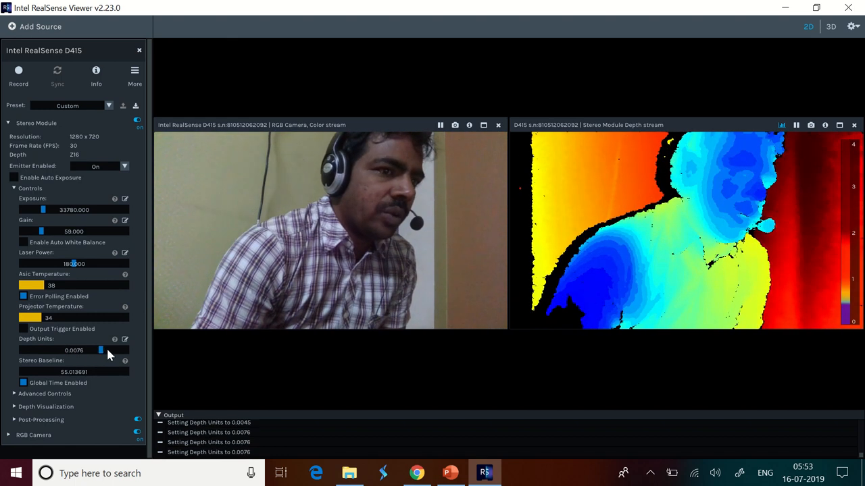
drag(101, 350, 115, 350)
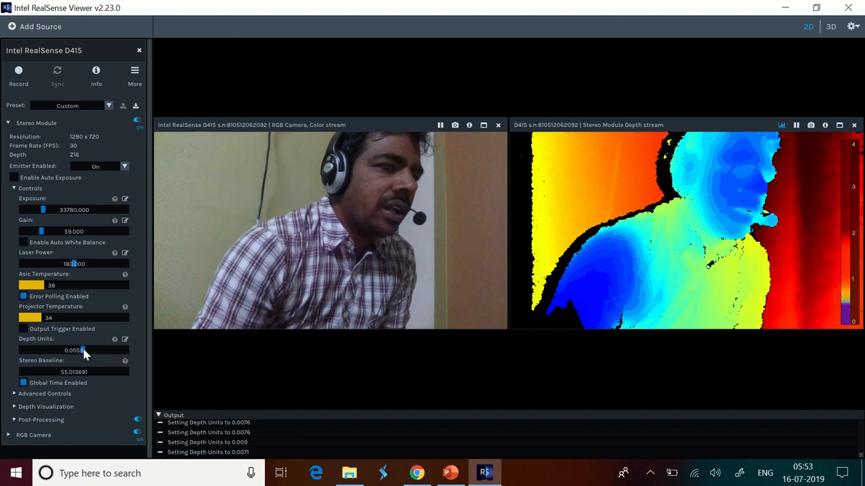
drag(81, 350, 38, 350)
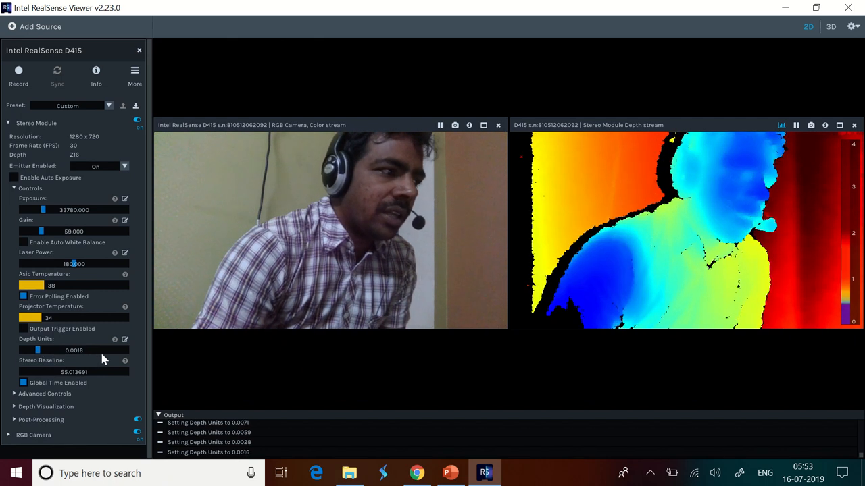
drag(38, 350, 118, 350)
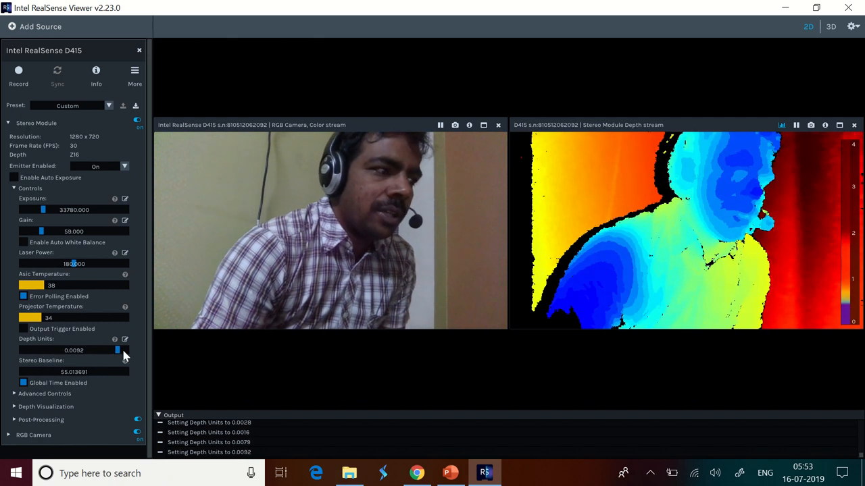
drag(119, 350, 108, 349)
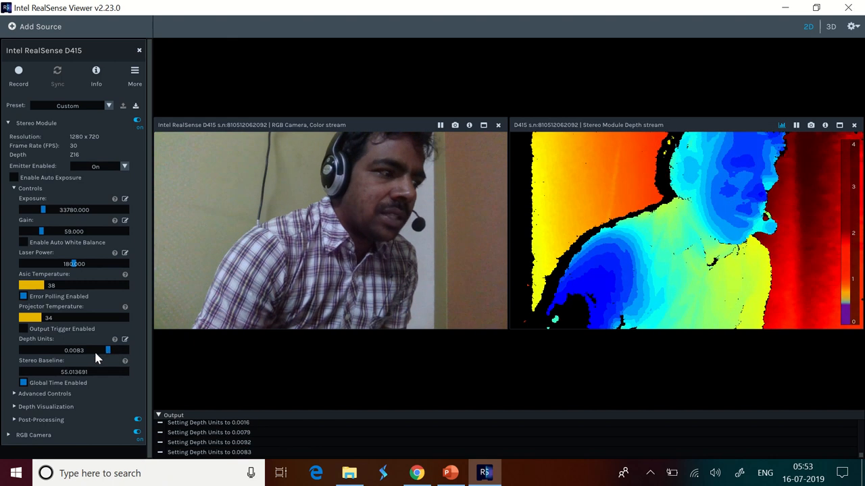
drag(108, 350, 55, 350)
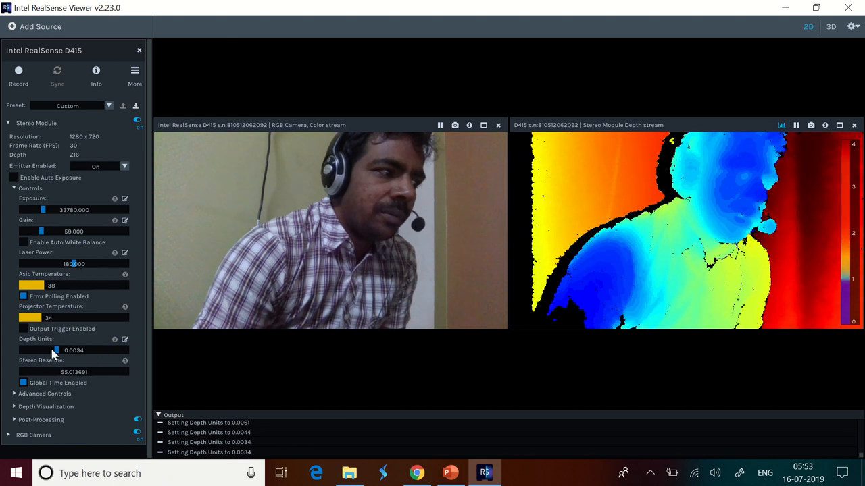
drag(56, 350, 44, 350)
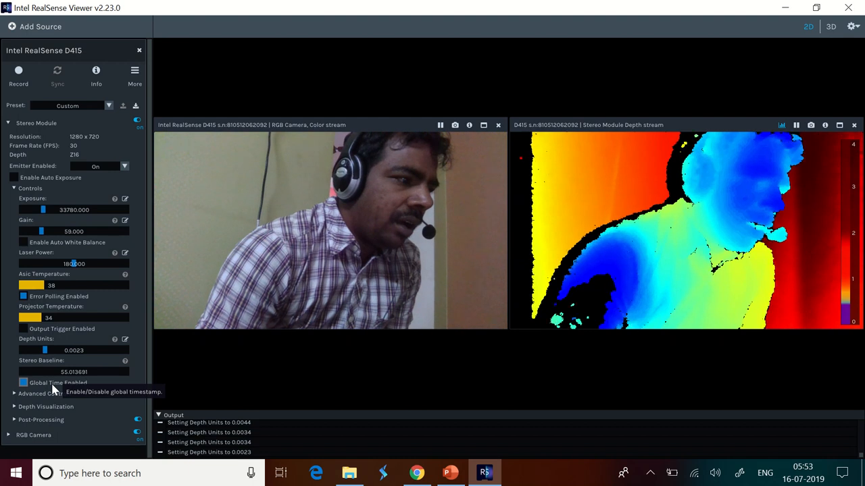
click(23, 383)
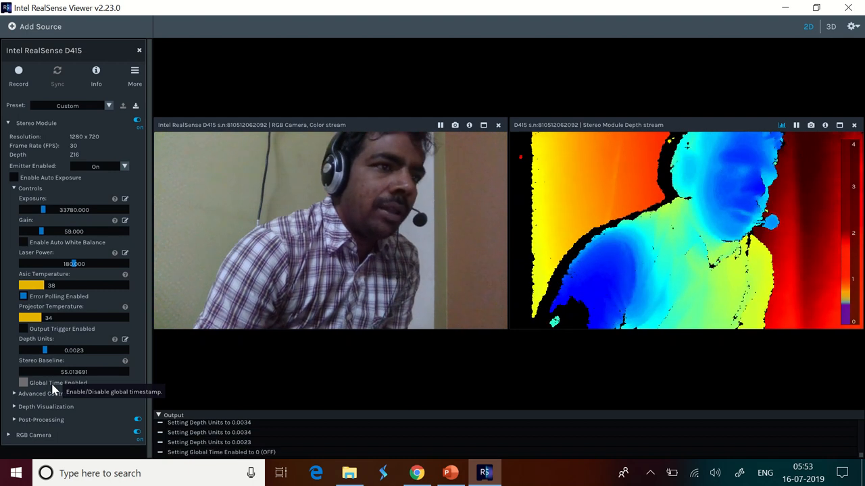
click(23, 383)
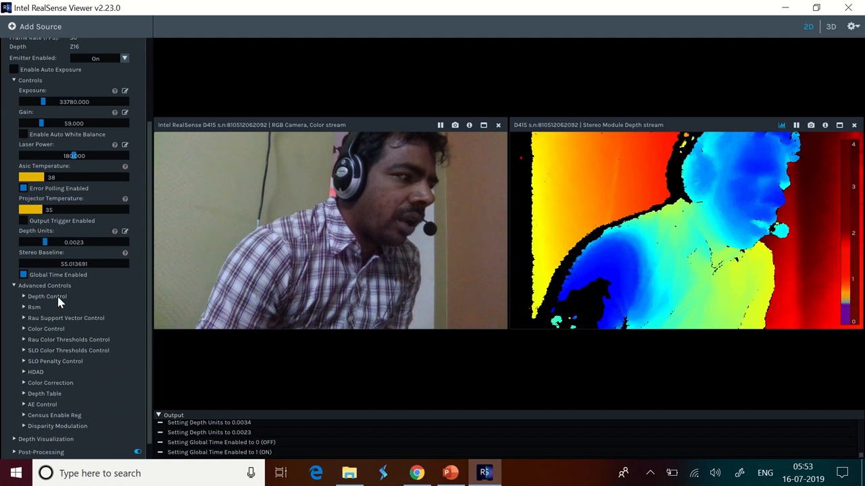
Step: Expand Depth Control and scroll through the Rsm and Rau Support Vector Control groups
click(48, 296)
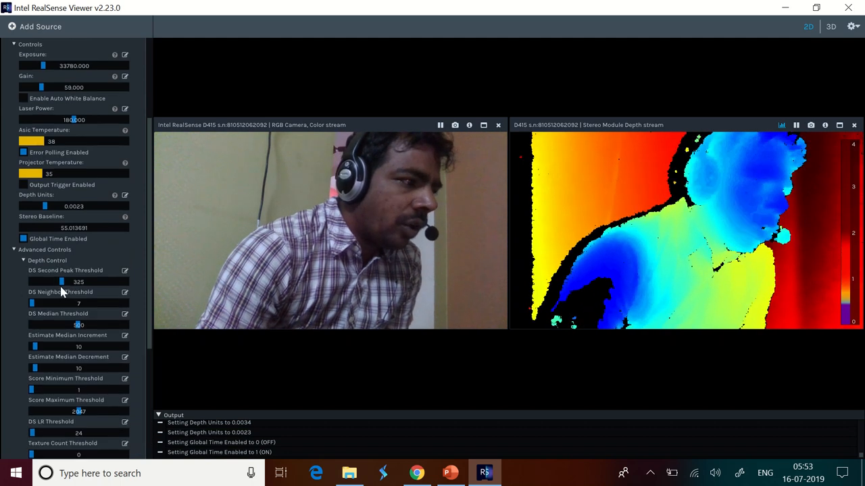
mouse_move(70, 344)
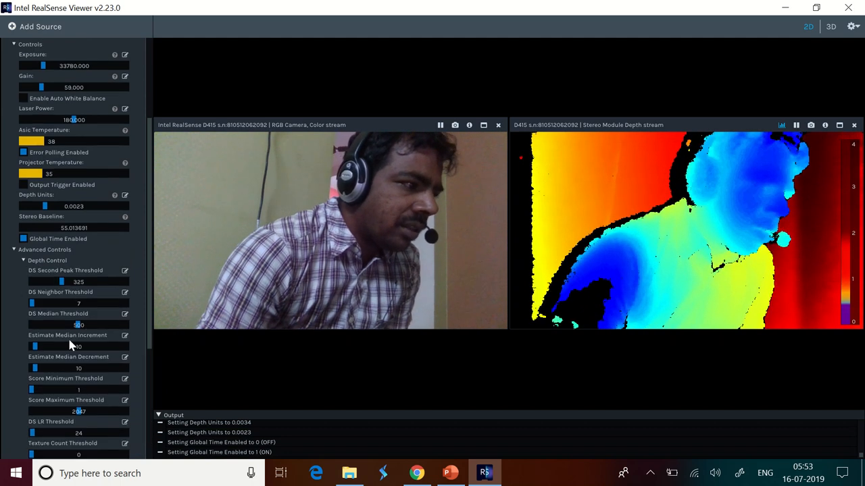
scroll(down, 3)
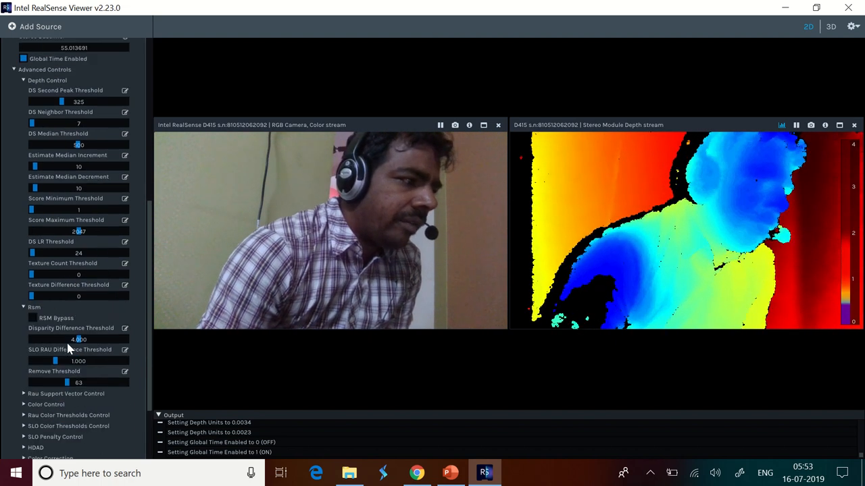
scroll(down, 3)
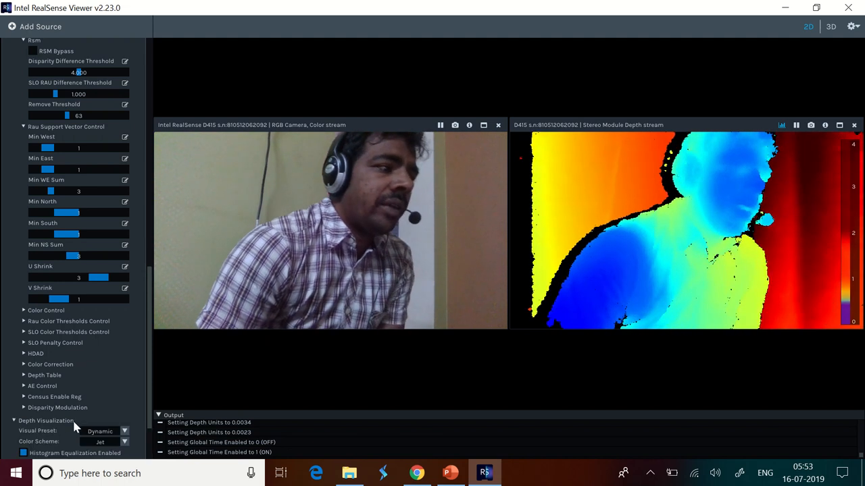
click(124, 360)
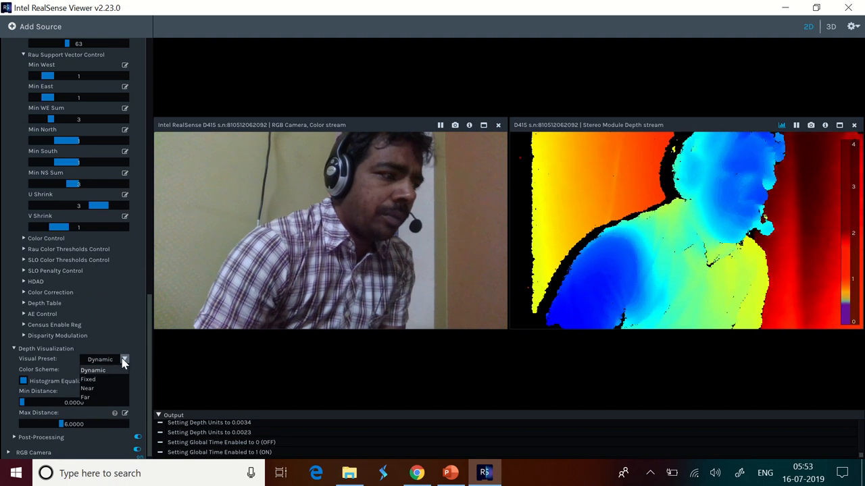
click(88, 379)
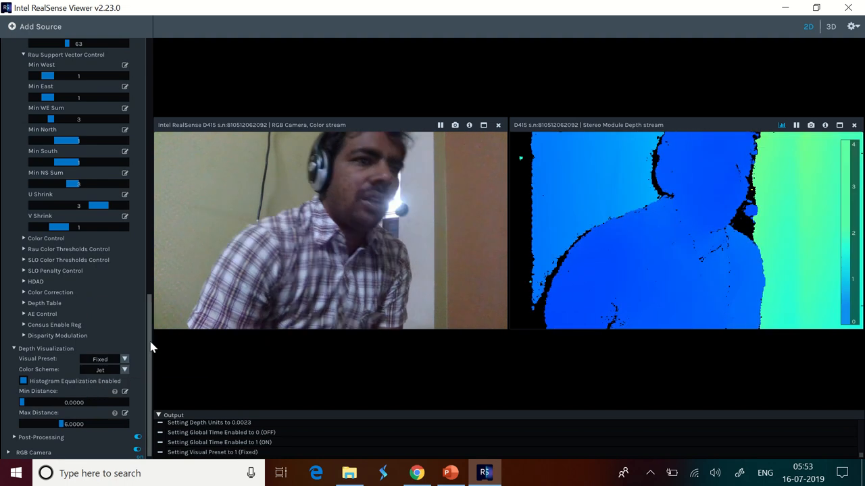
click(124, 359)
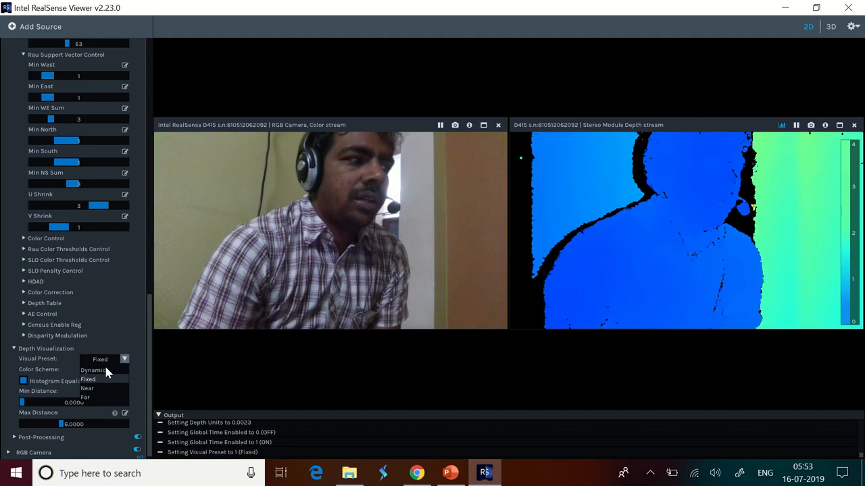
click(87, 388)
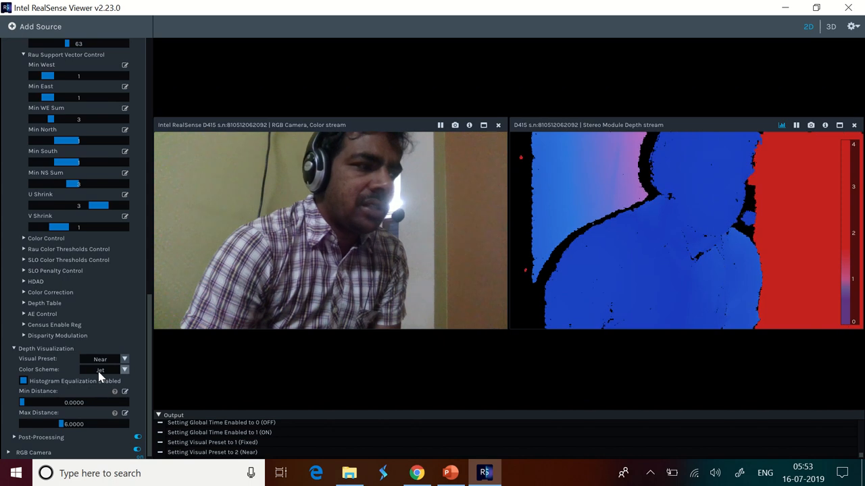
click(100, 359)
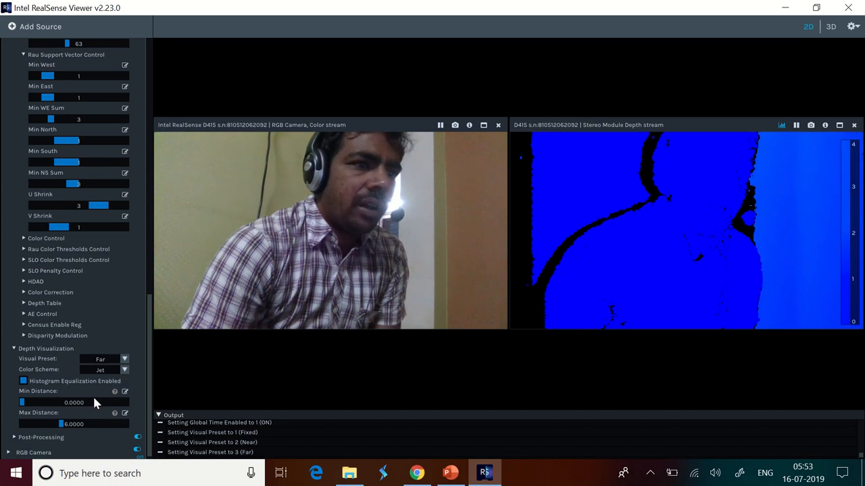
click(100, 358)
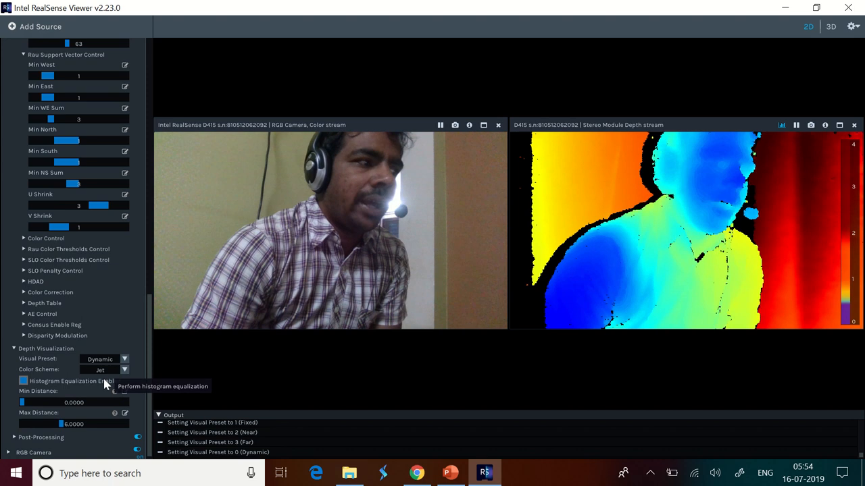
Step: Cycle the depth colour scheme through Classic, Black to White, Bio, Cold, Quantized and Pattern
click(100, 369)
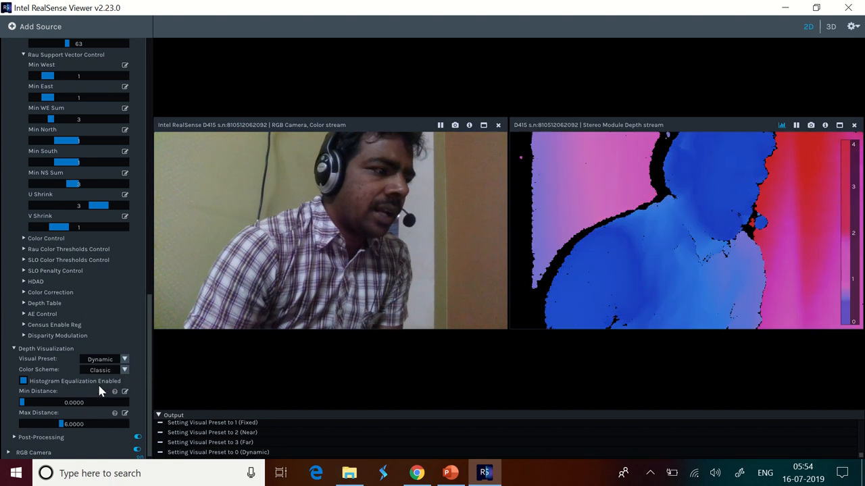
click(100, 370)
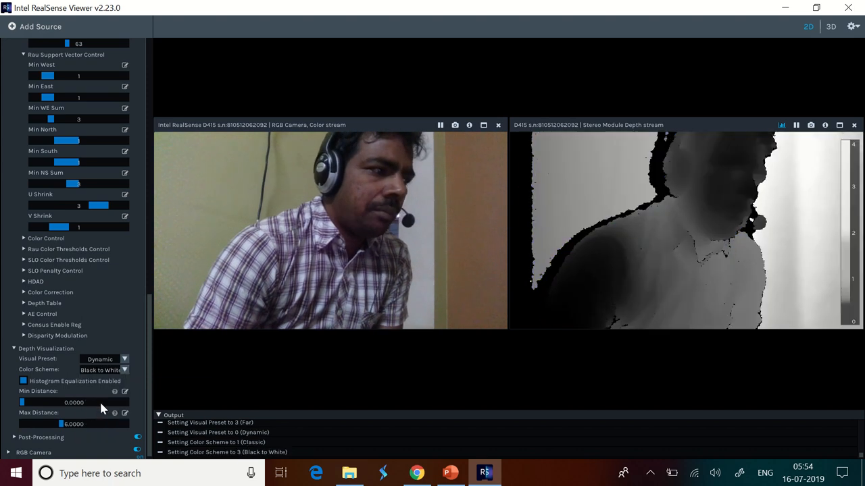
click(101, 370)
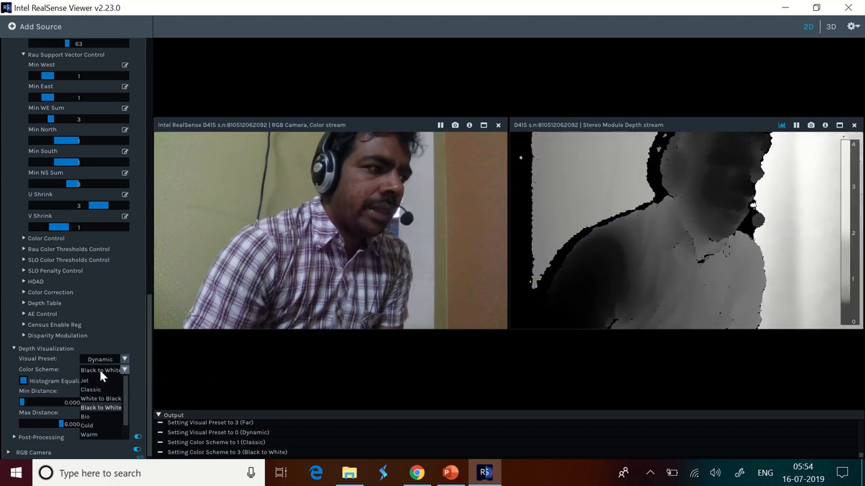
click(85, 416)
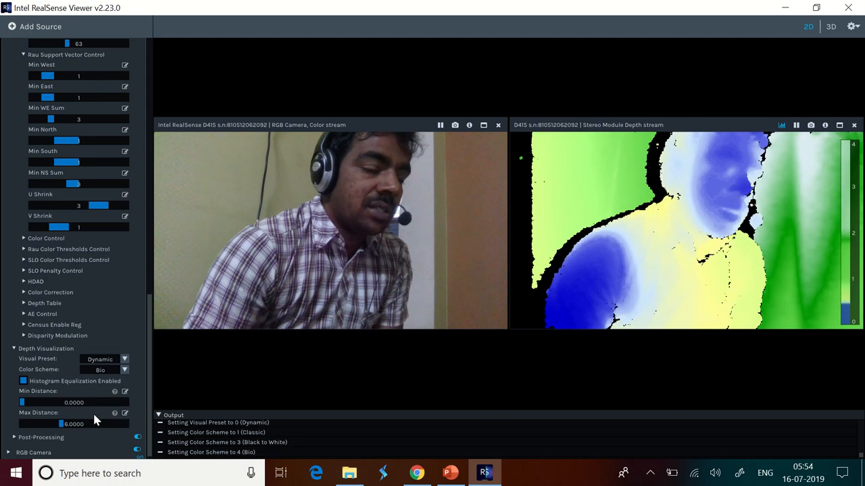
click(100, 369)
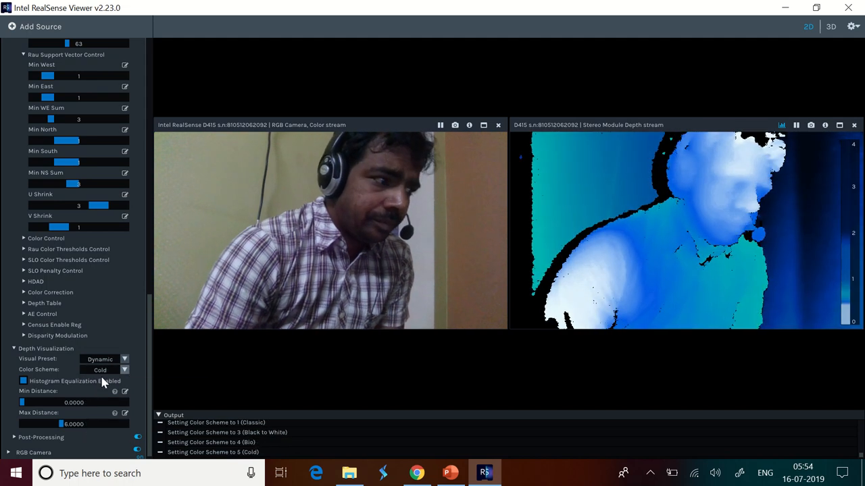
click(100, 369)
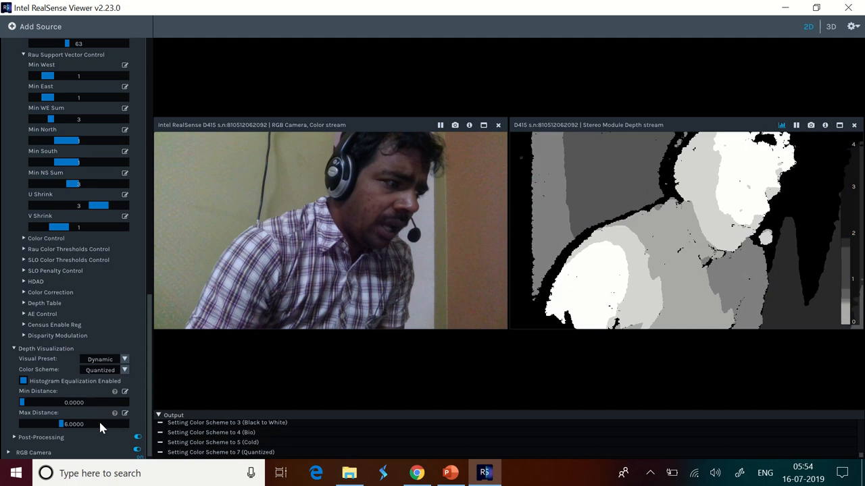
click(105, 369)
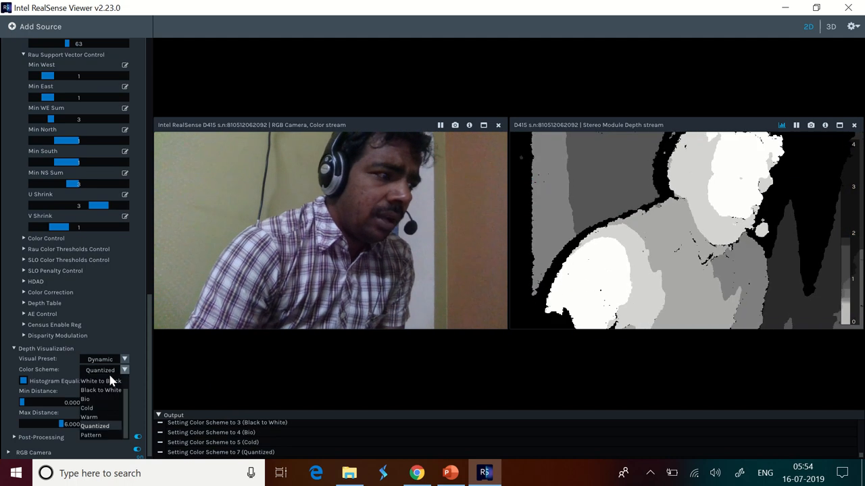
click(91, 435)
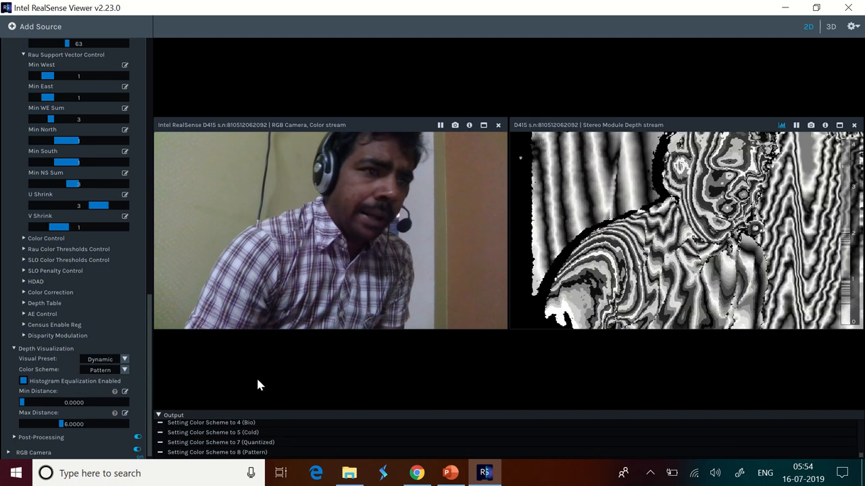
mouse_move(736, 436)
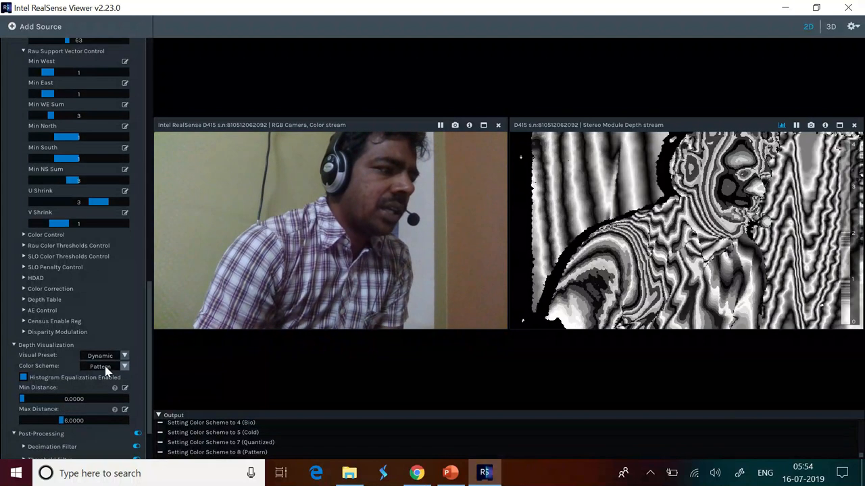
Step: Try White to Black, return the depth colouring to Jet, and scroll down to Post-Processing
click(100, 365)
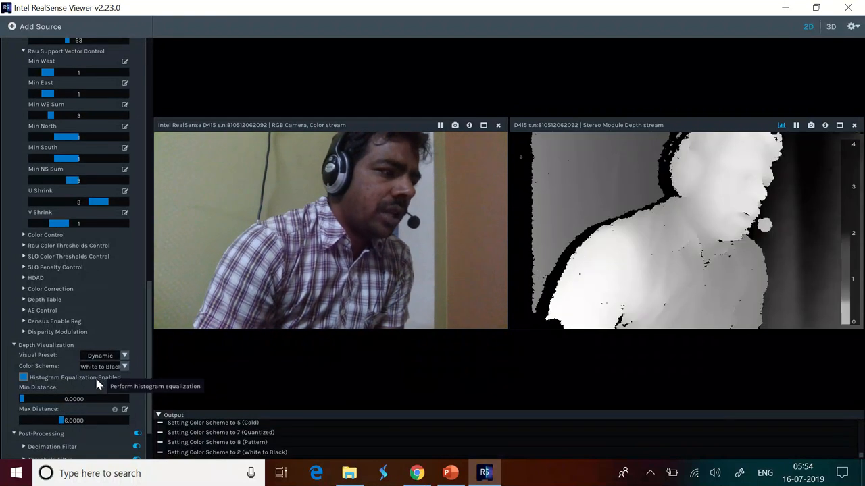
click(125, 365)
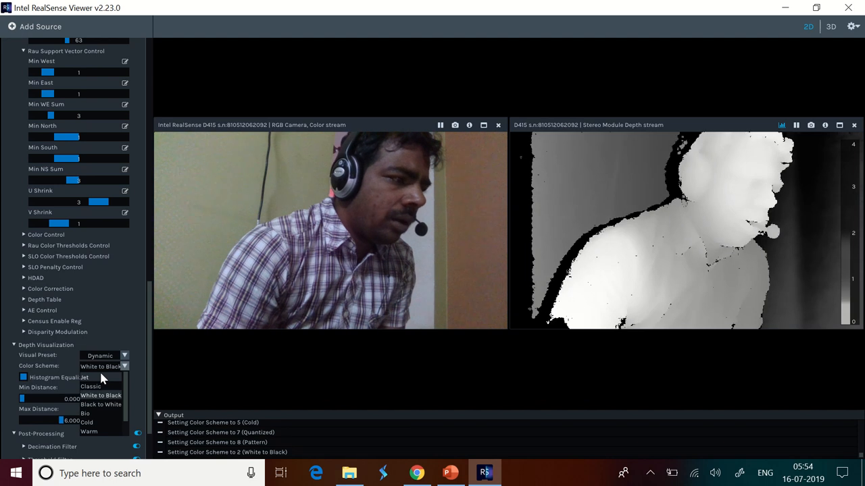
click(100, 367)
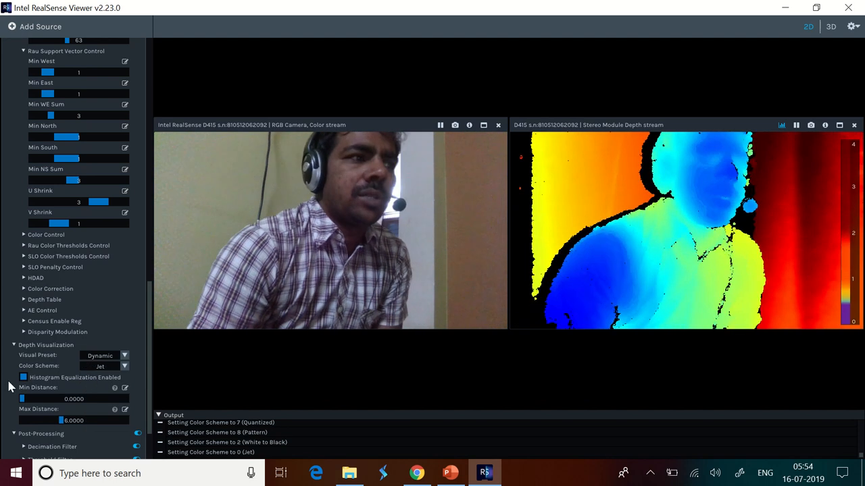
scroll(down, 3)
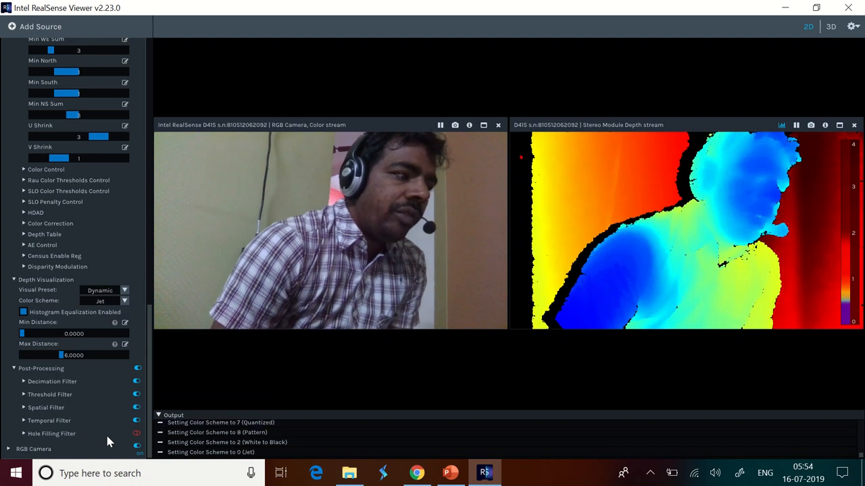
click(137, 434)
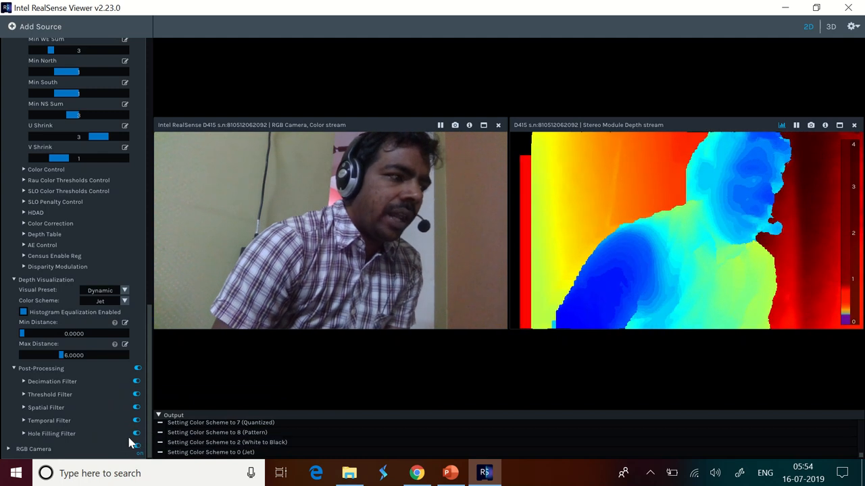
click(137, 433)
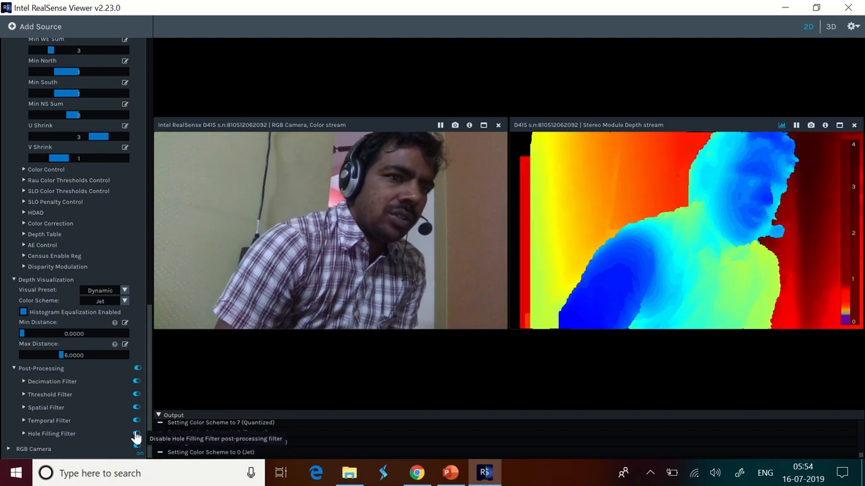
click(137, 434)
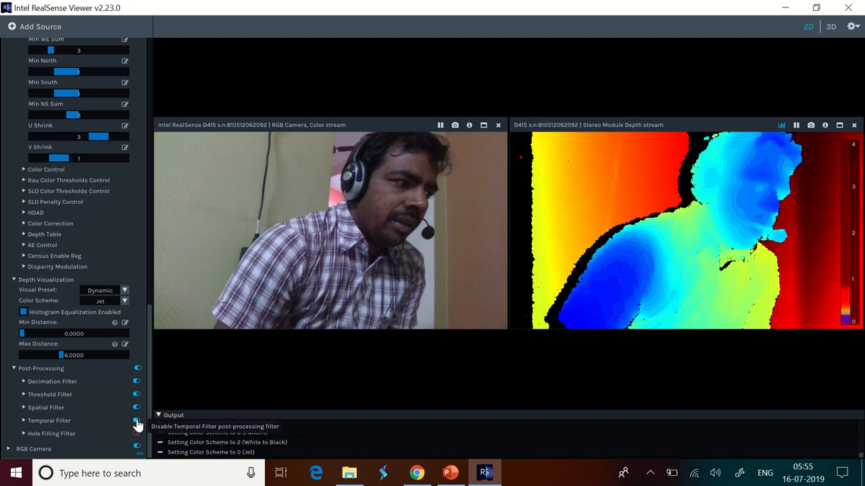
click(137, 421)
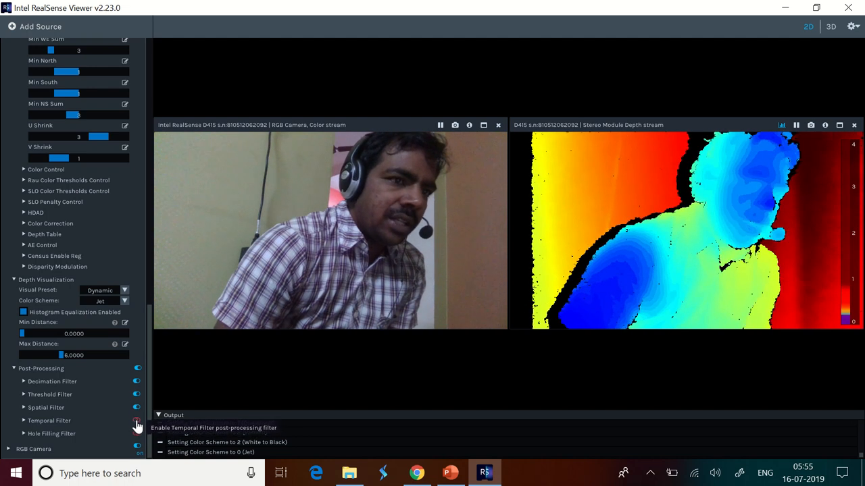
click(136, 408)
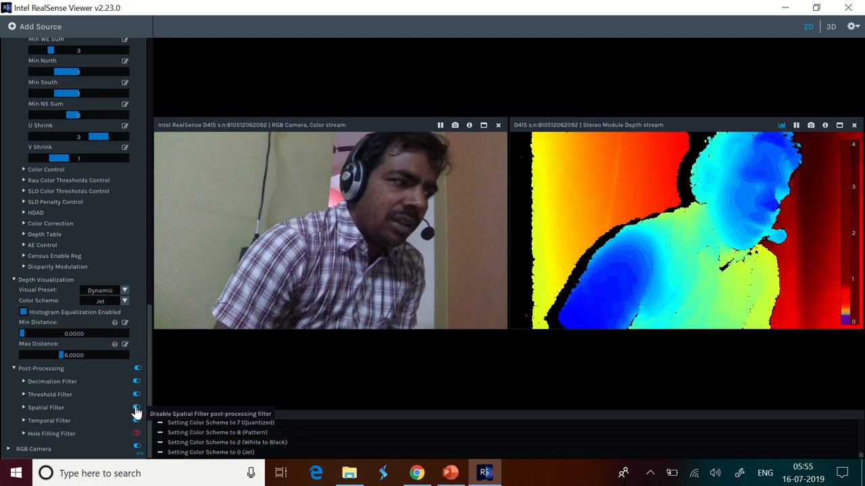
click(137, 407)
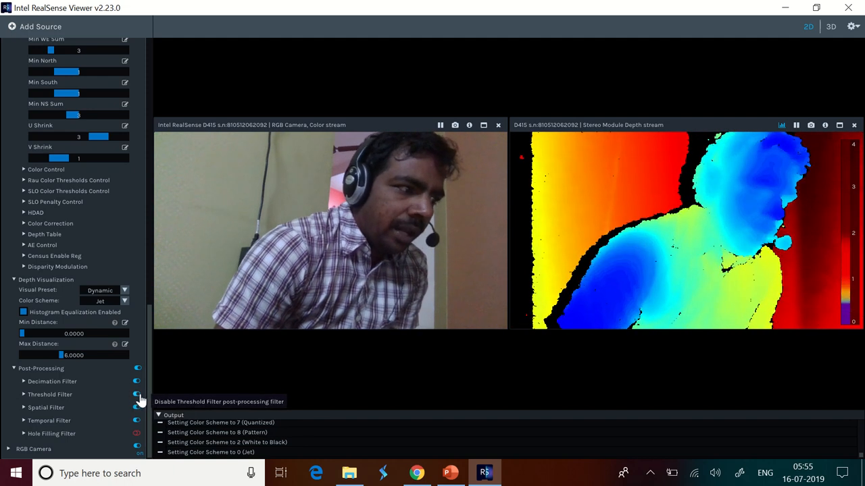
mouse_move(136, 380)
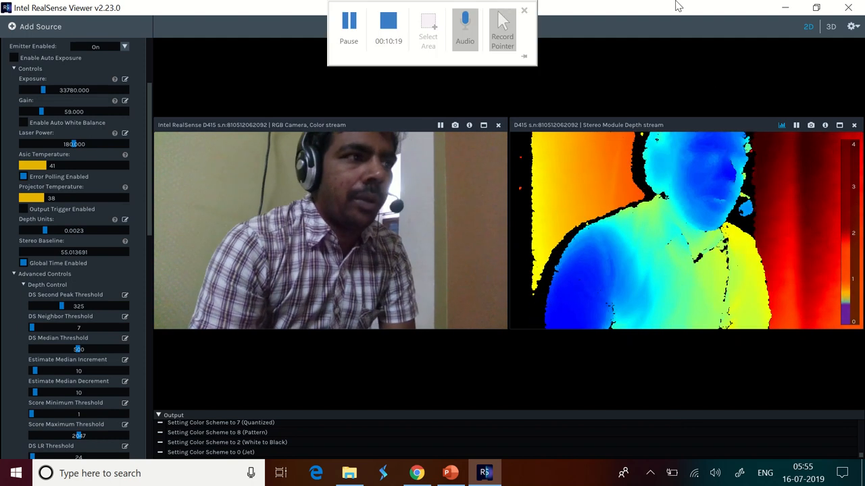
click(524, 10)
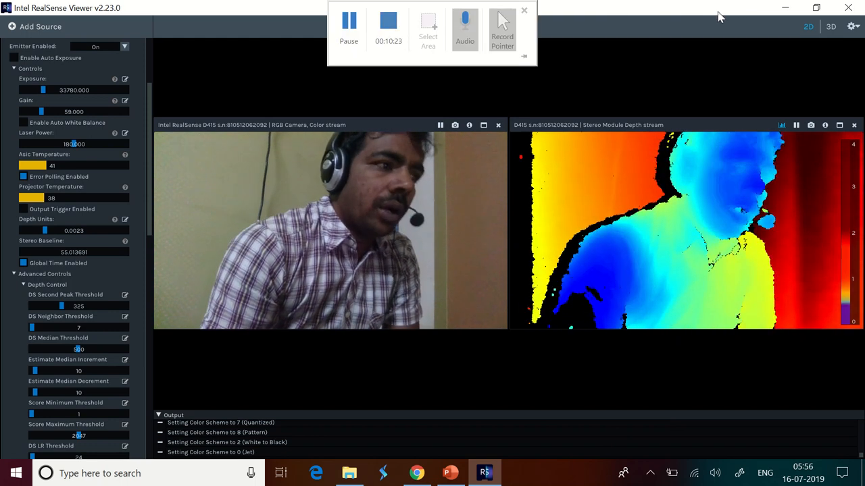
click(524, 10)
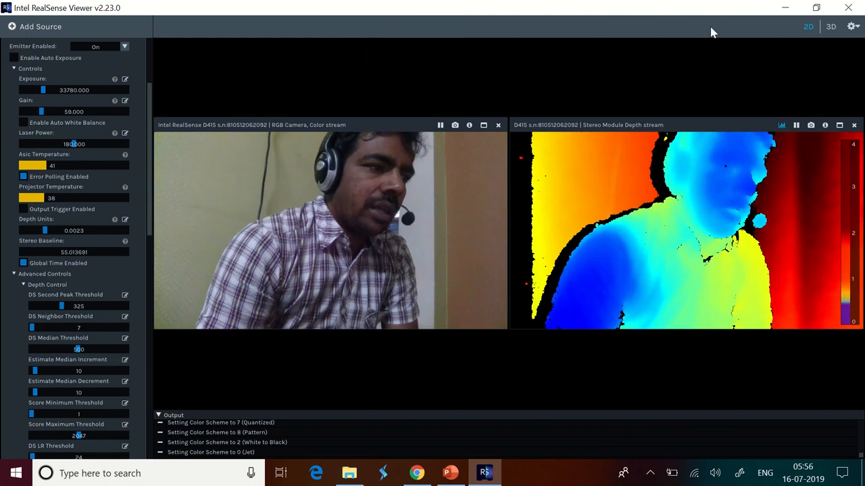